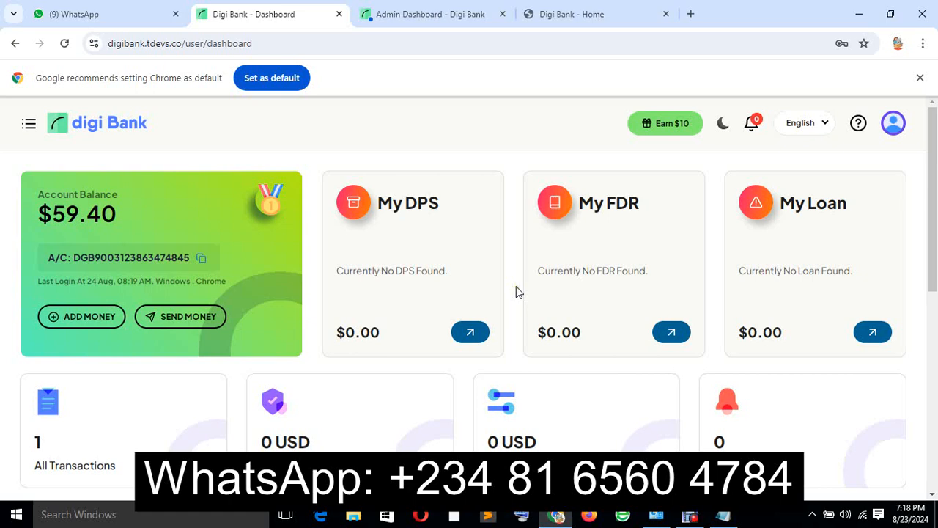
pyautogui.moveTo(549, 326)
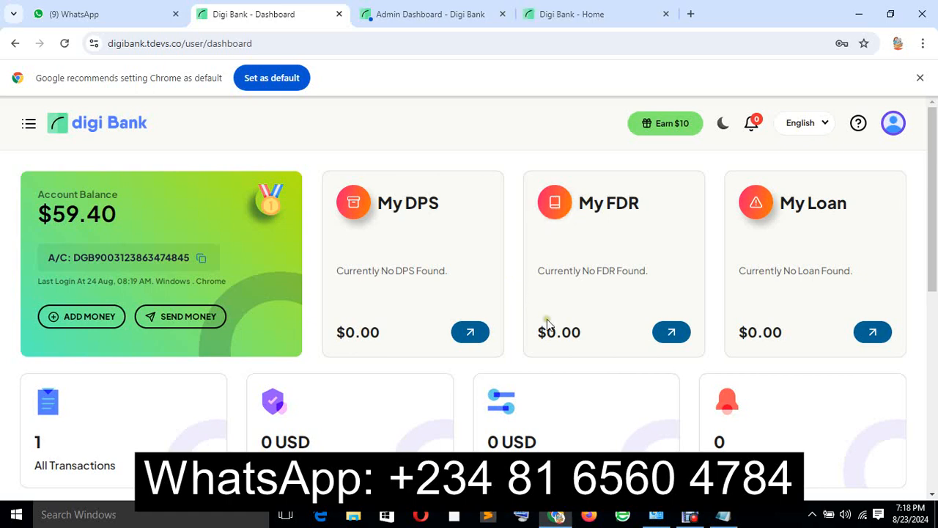
pyautogui.moveTo(426, 261)
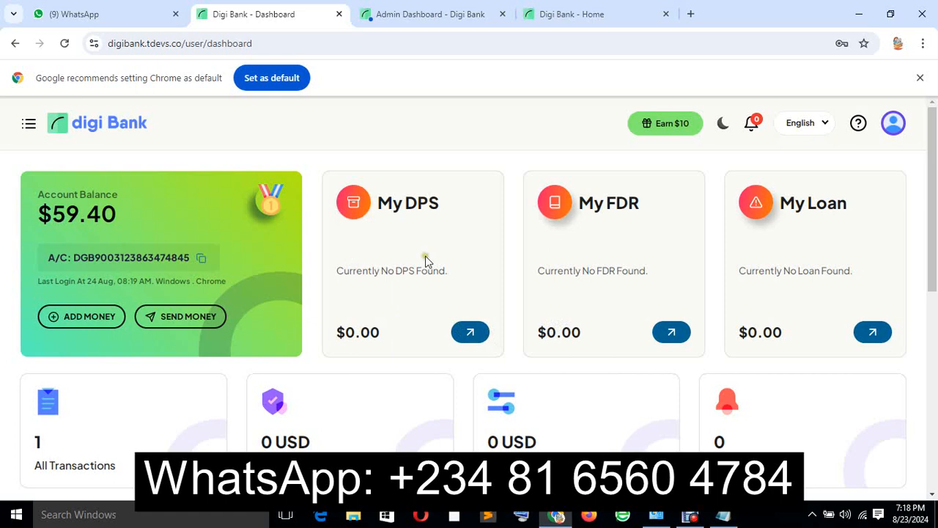
pyautogui.moveTo(428, 243)
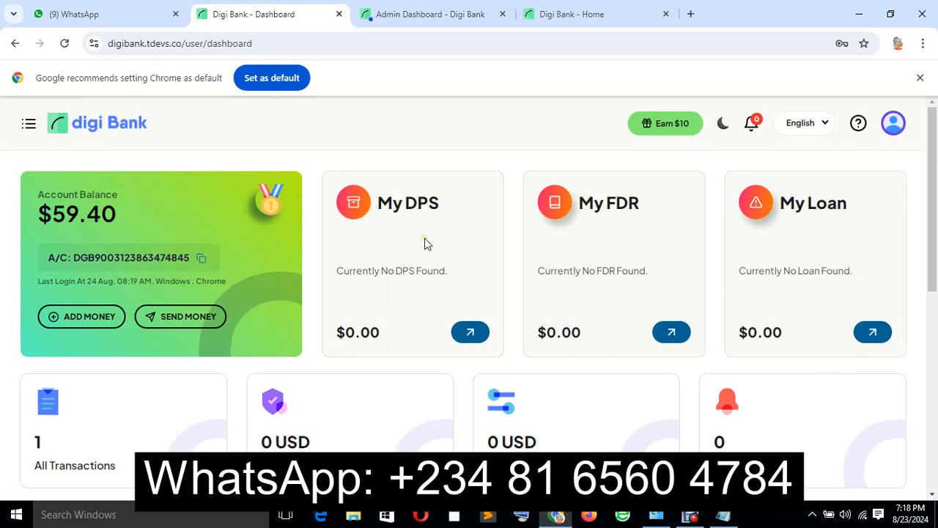
# Step: Review the dashboard's balances and recent transactions, then enable dark mode via the moon icon
pyautogui.scroll(-3)
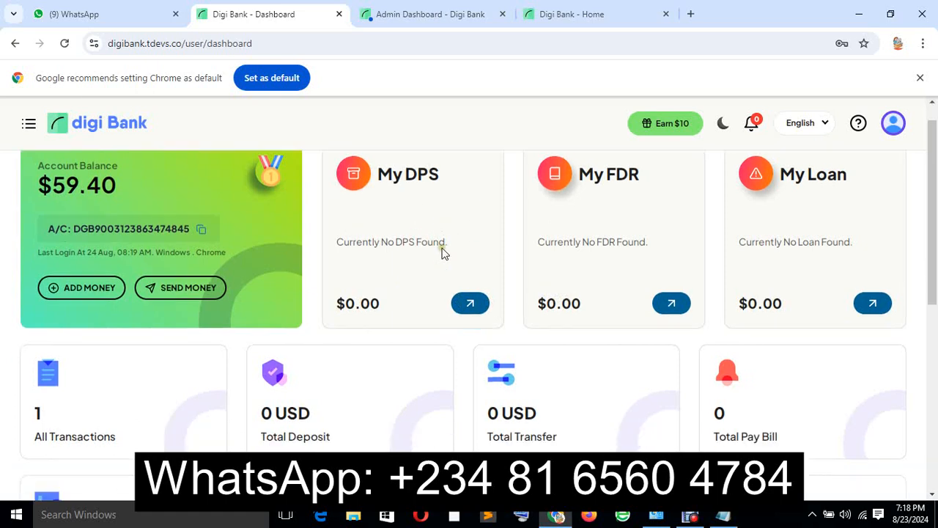
pyautogui.scroll(-3)
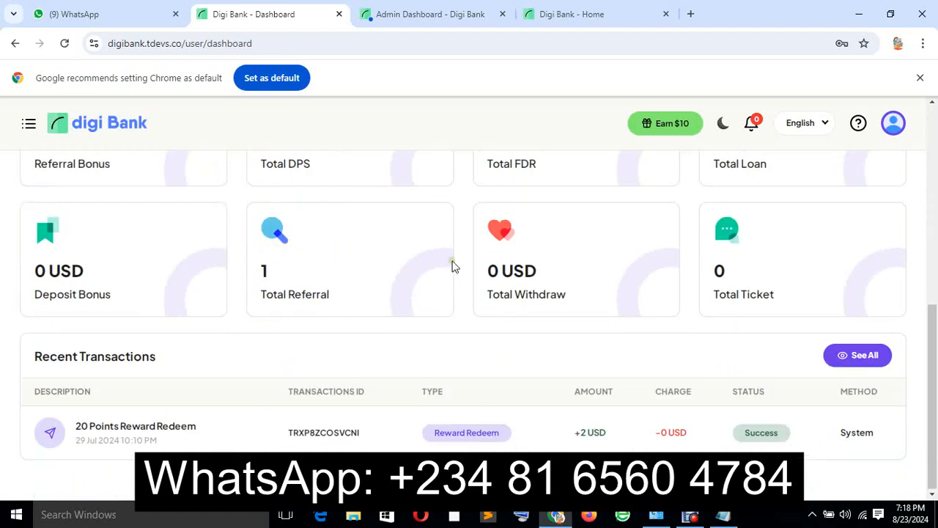
pyautogui.scroll(3)
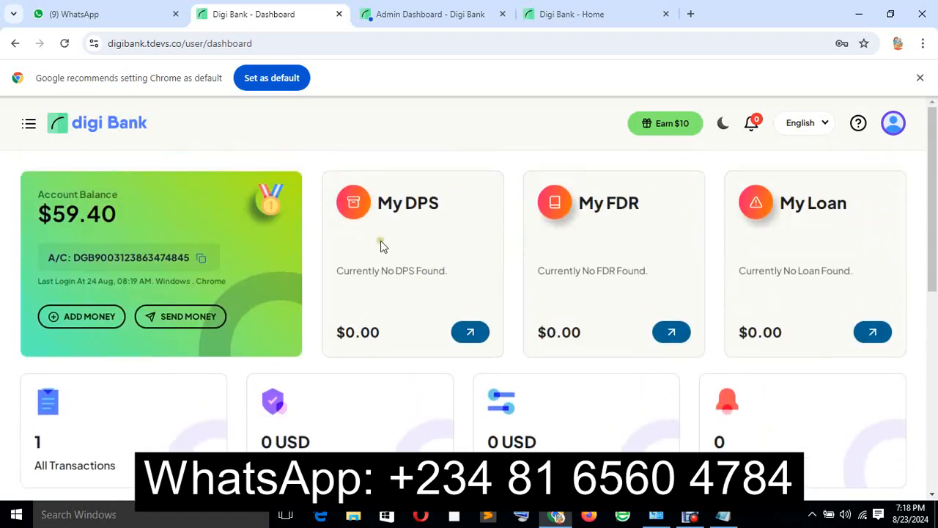
pyautogui.moveTo(393, 228)
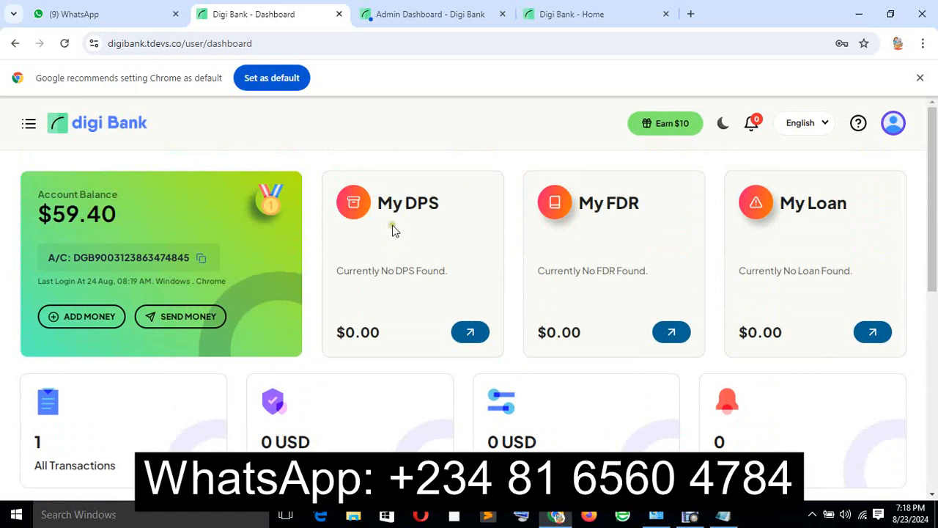
pyautogui.scroll(-3)
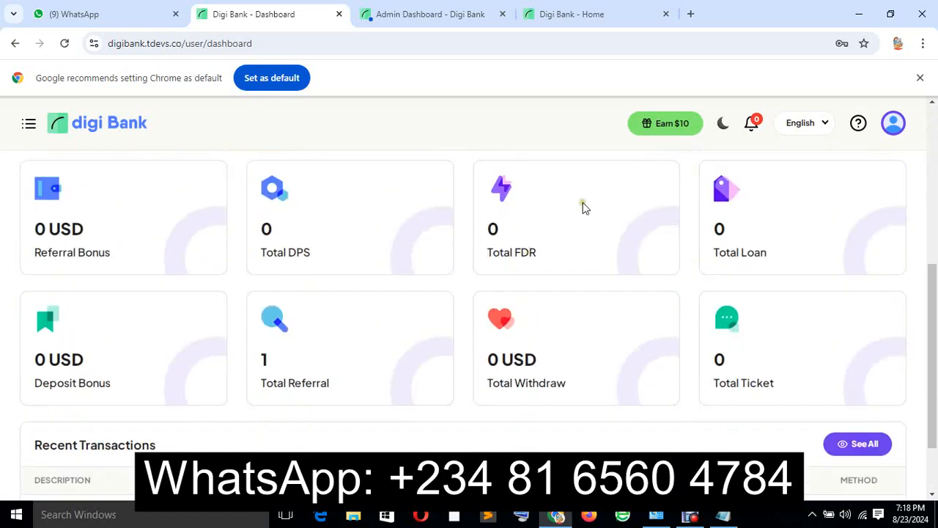
pyautogui.click(722, 123)
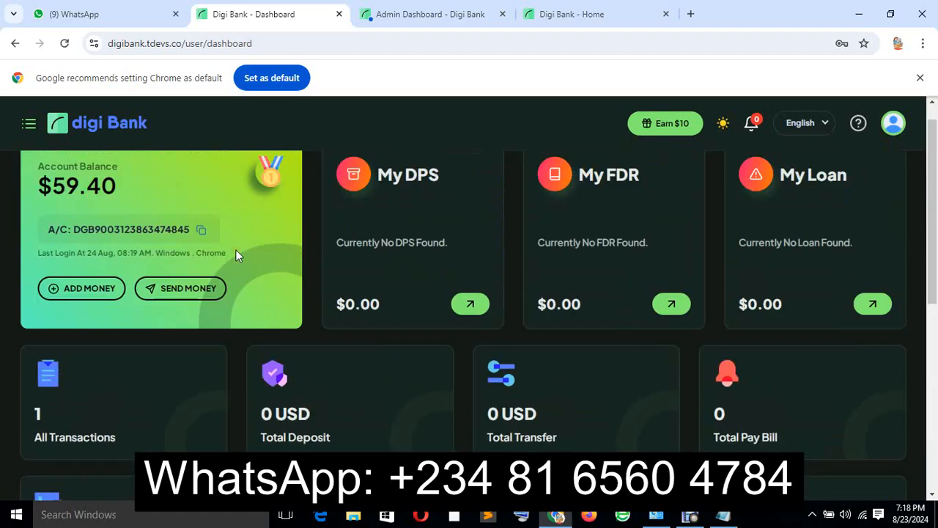
pyautogui.scroll(-3)
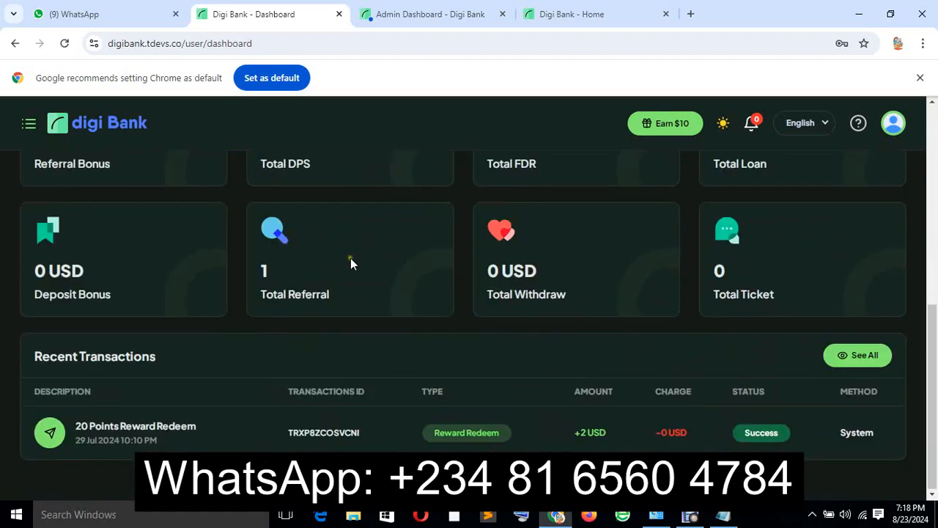
pyautogui.click(432, 15)
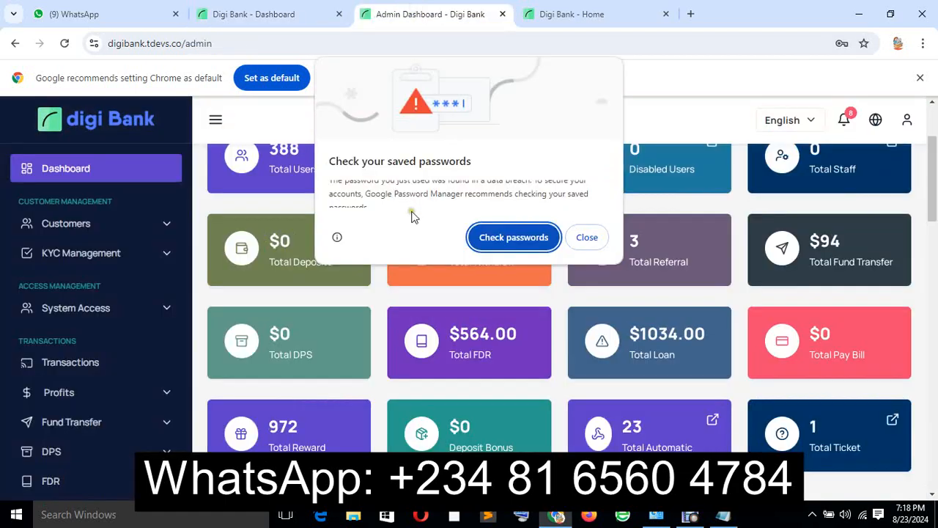
pyautogui.click(252, 15)
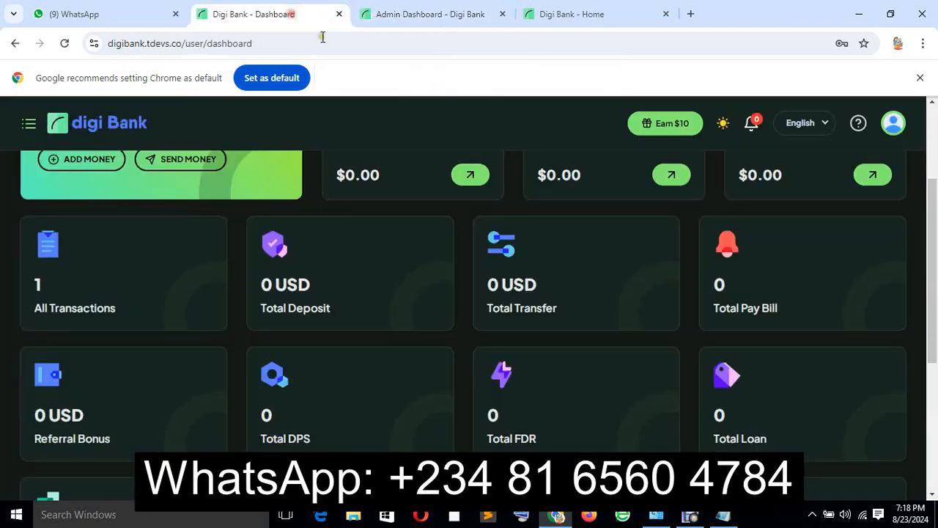
pyautogui.moveTo(378, 264)
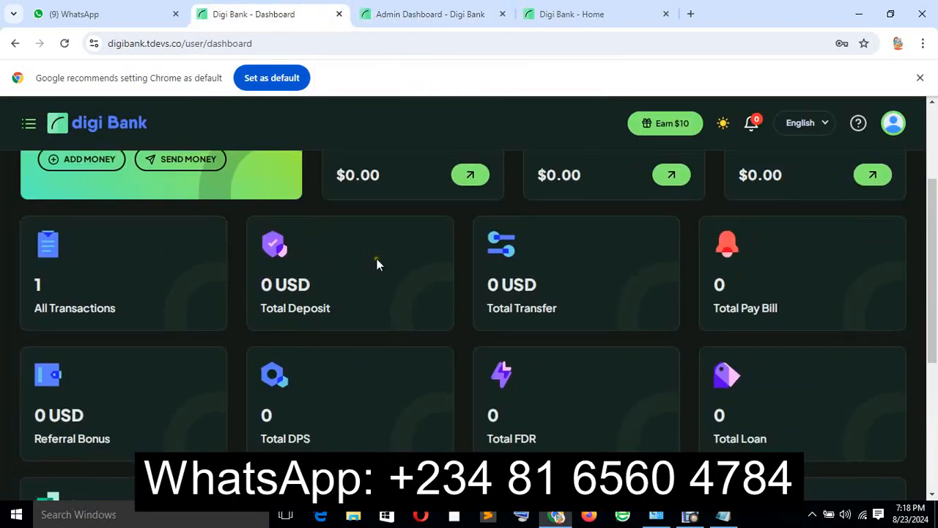
pyautogui.scroll(3)
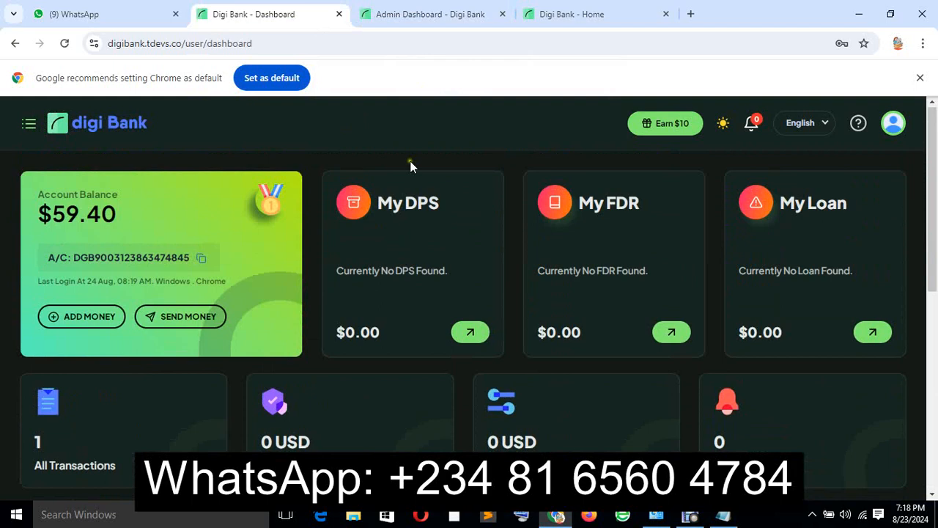
pyautogui.click(428, 15)
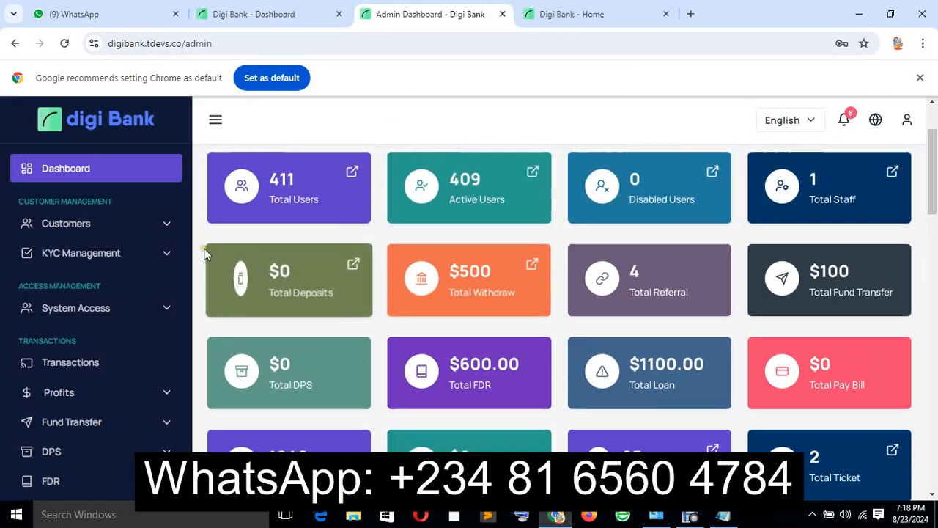
pyautogui.scroll(3)
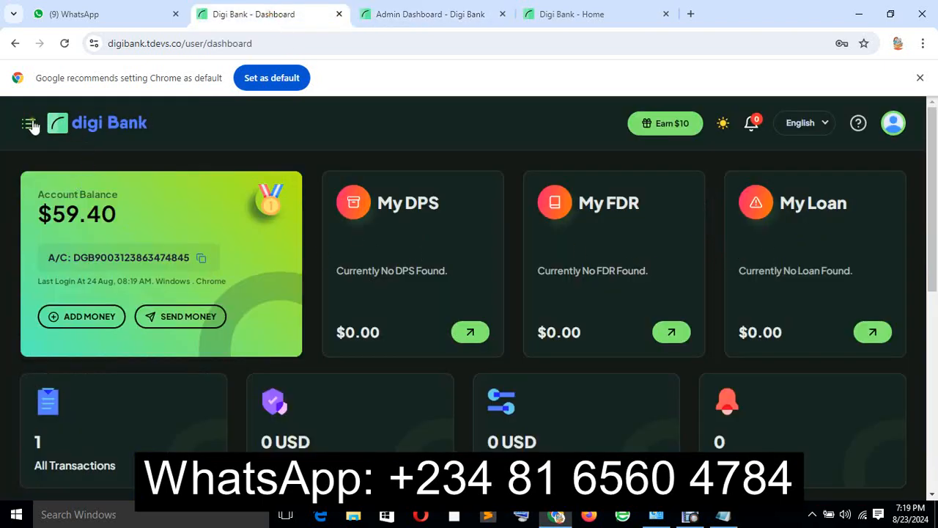
# Step: Expand the sidebar via the hamburger icon to reveal Deposit, Fund Transfer, DPS, FDR, Loan and other sections
pyautogui.click(29, 123)
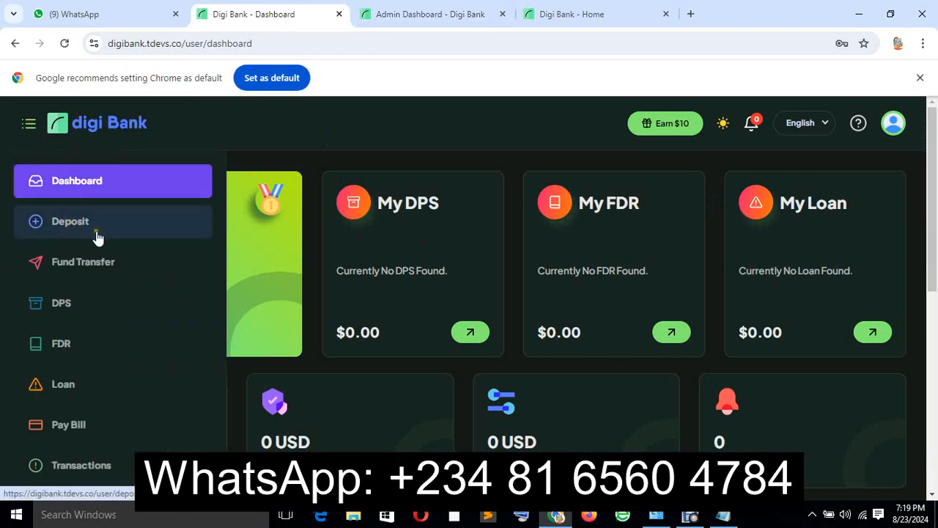
pyautogui.moveTo(61, 302)
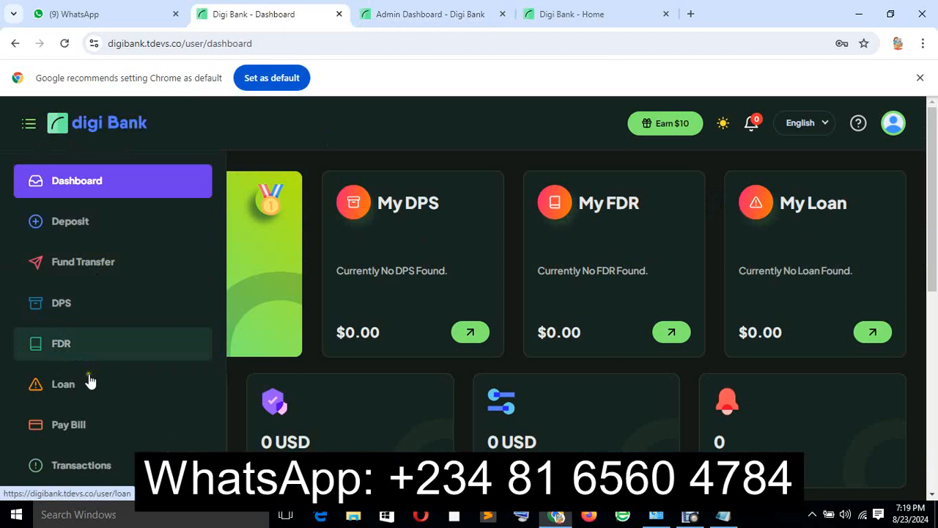
pyautogui.scroll(-3)
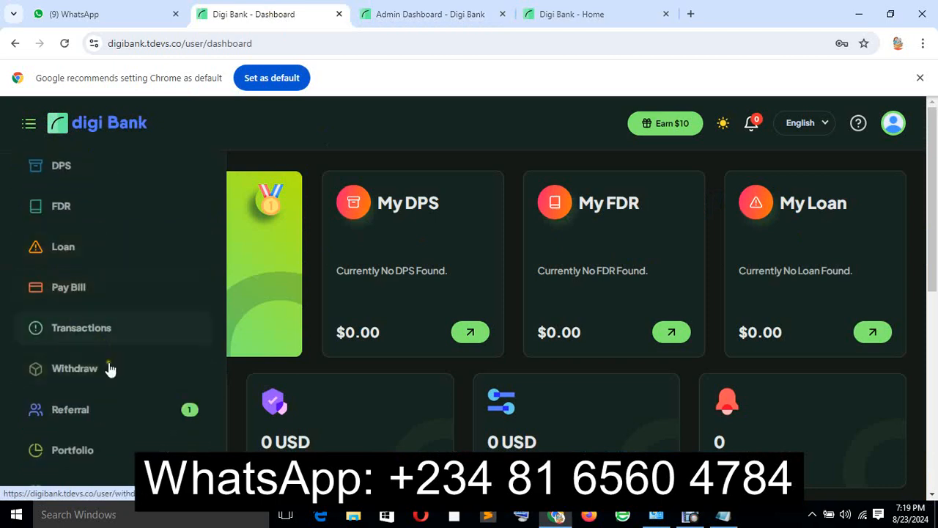
pyautogui.moveTo(211, 411)
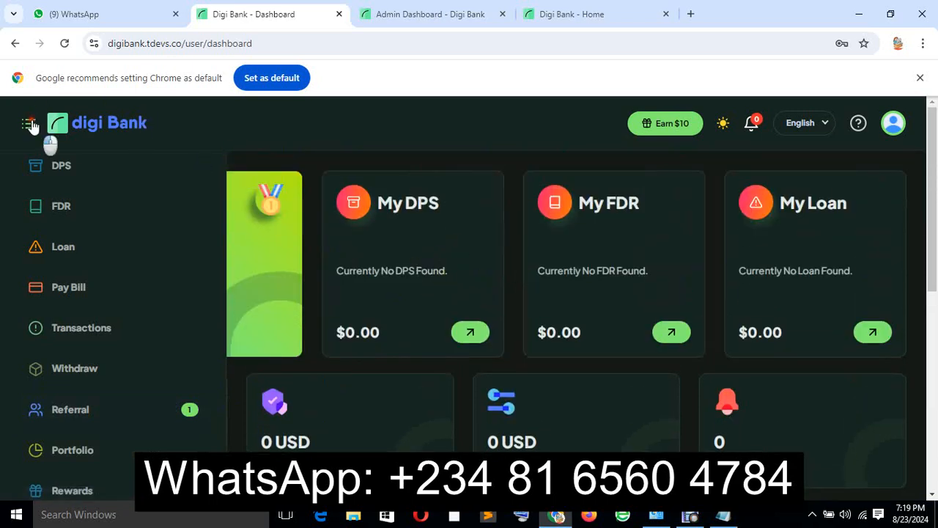
pyautogui.click(30, 123)
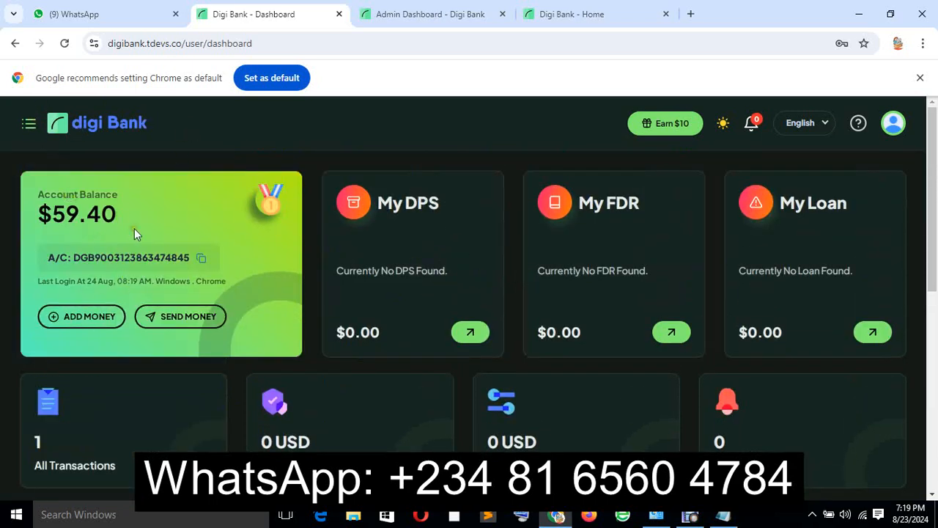
pyautogui.click(30, 123)
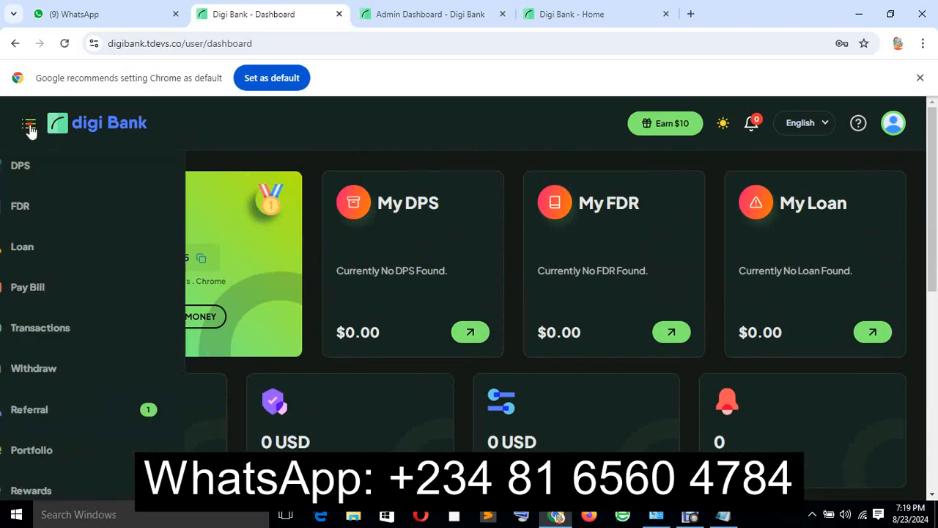
pyautogui.click(29, 123)
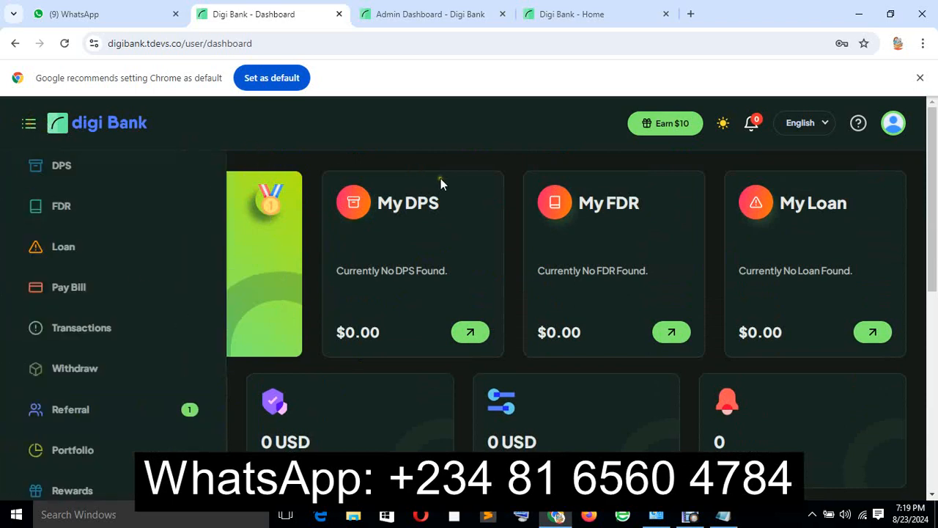
pyautogui.moveTo(894, 129)
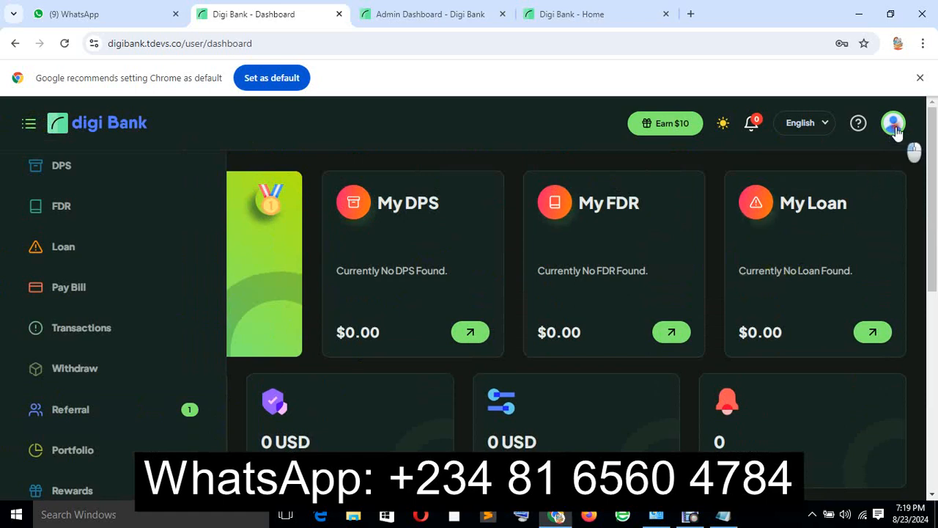
pyautogui.click(893, 123)
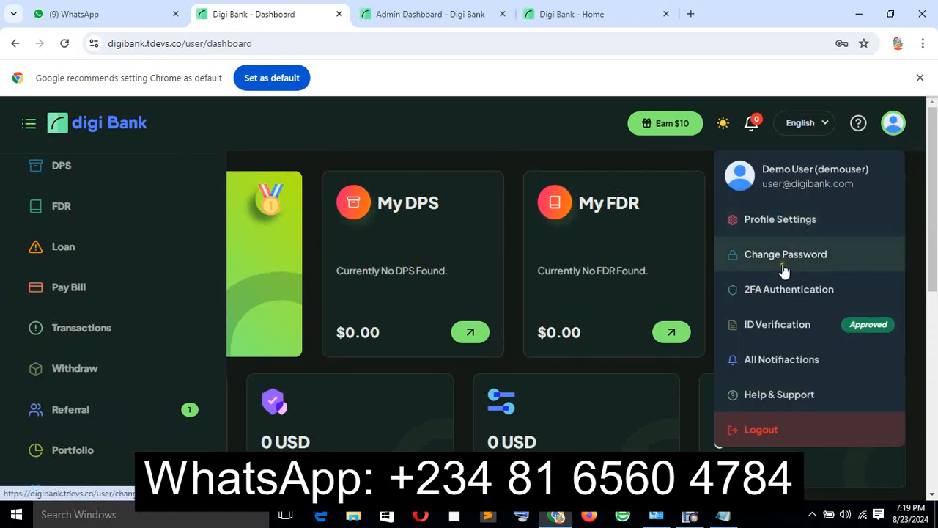
pyautogui.moveTo(534, 308)
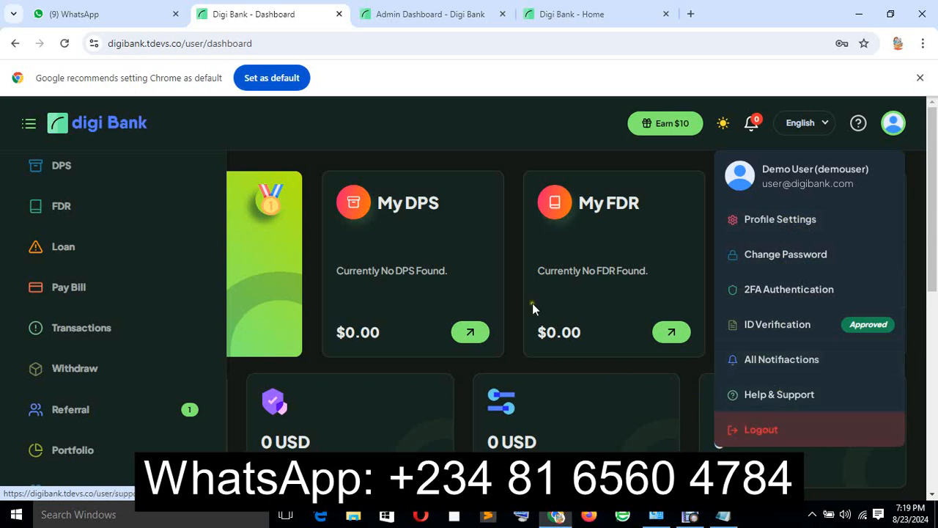
pyautogui.moveTo(583, 249)
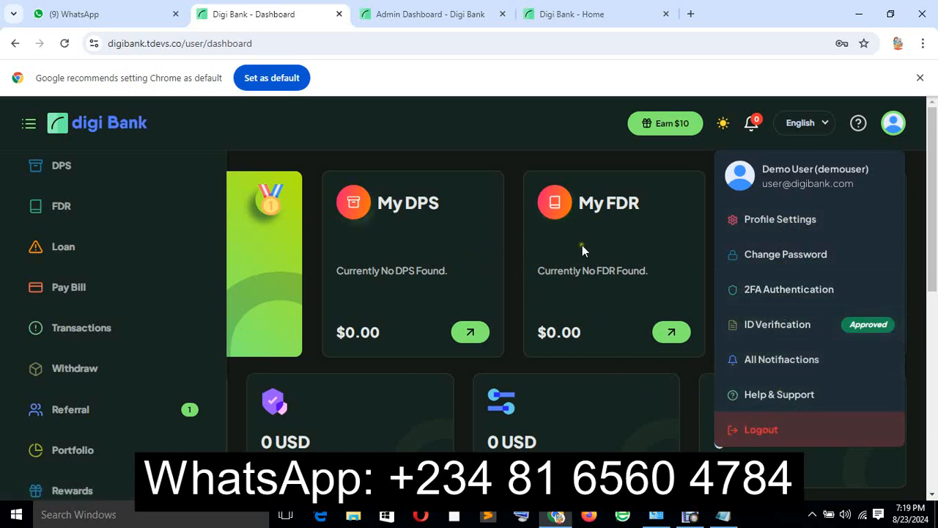
pyautogui.moveTo(780, 332)
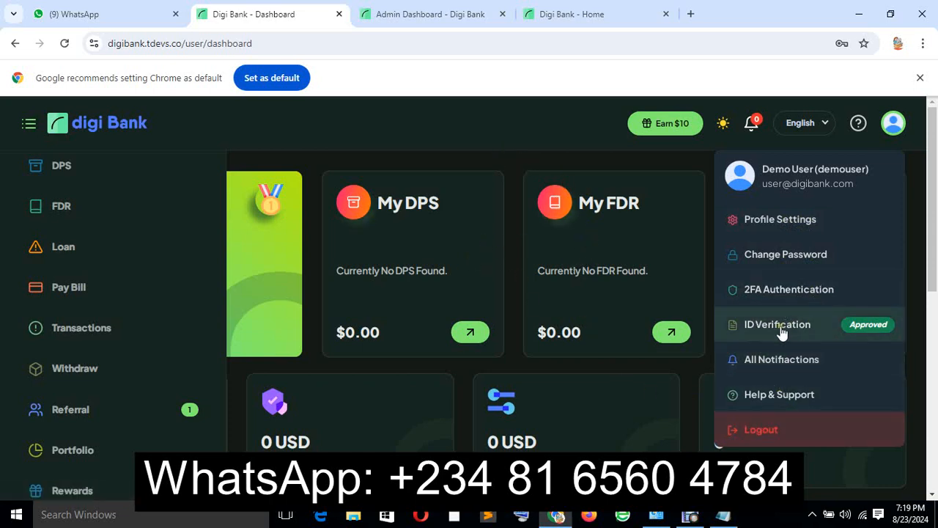
pyautogui.moveTo(784, 338)
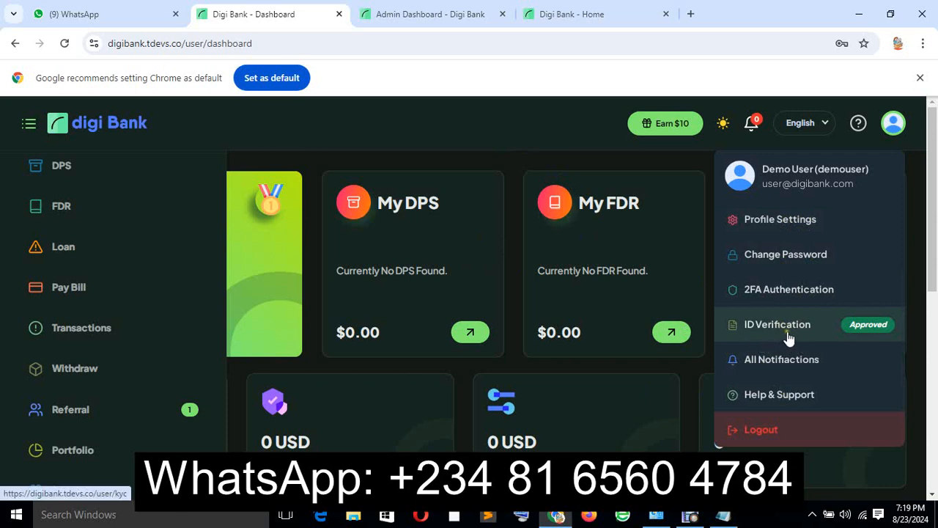
pyautogui.scroll(3)
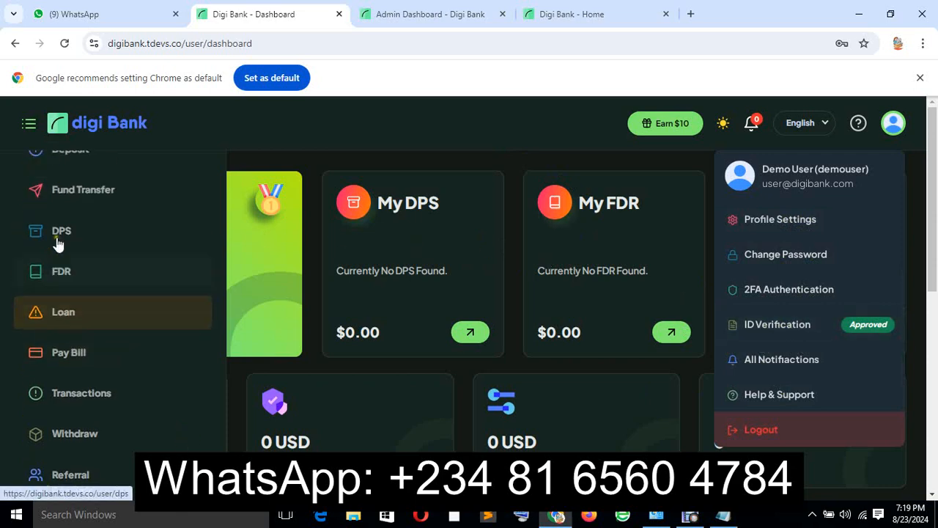
pyautogui.scroll(-3)
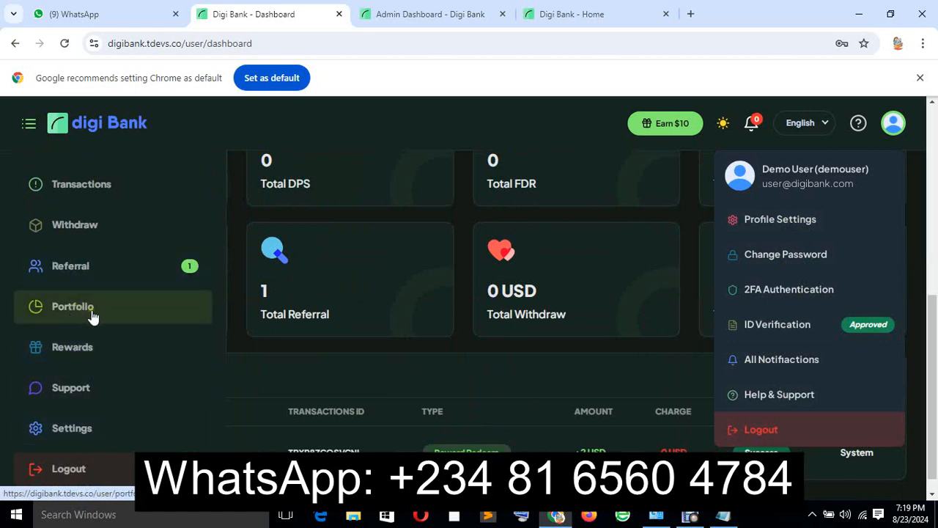
# Step: Go to the Portfolios page showing Digi Member and Digi Member Pro achieved, browsing the sidebar along the way
pyautogui.click(72, 306)
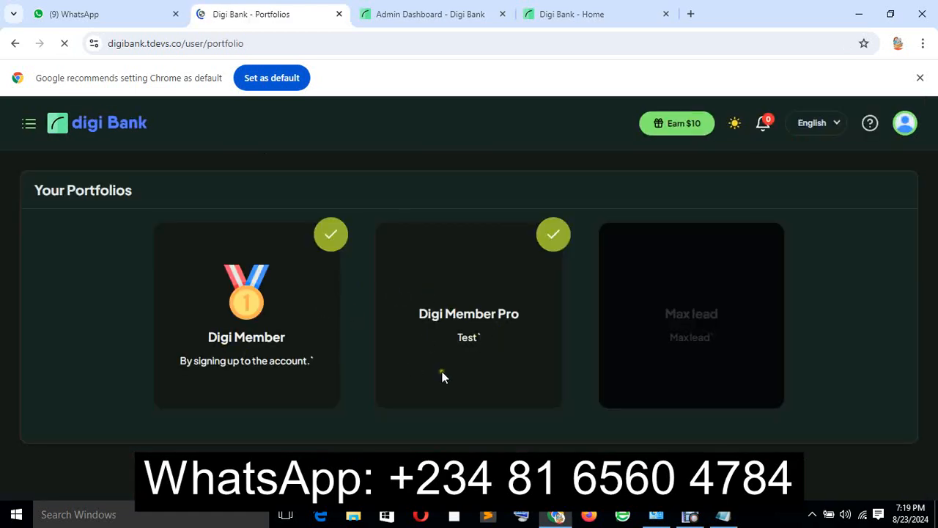
pyautogui.click(30, 123)
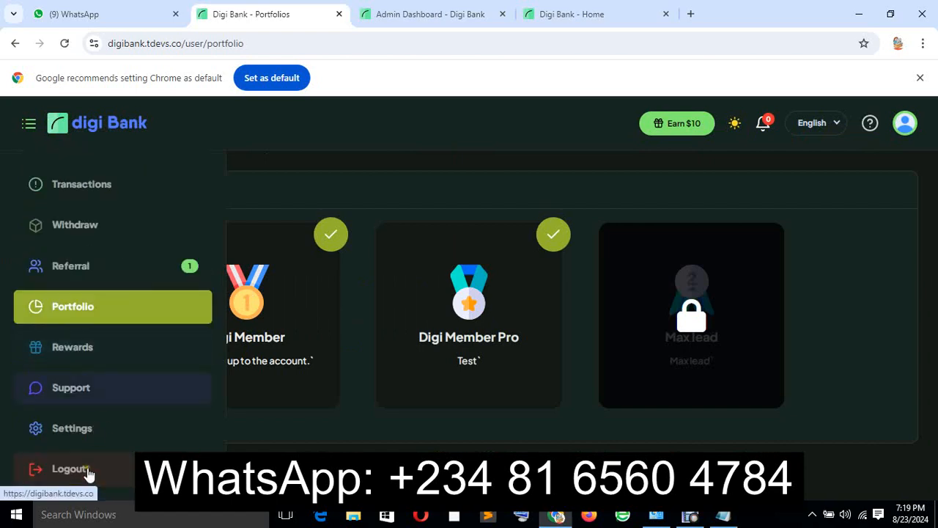
pyautogui.moveTo(102, 353)
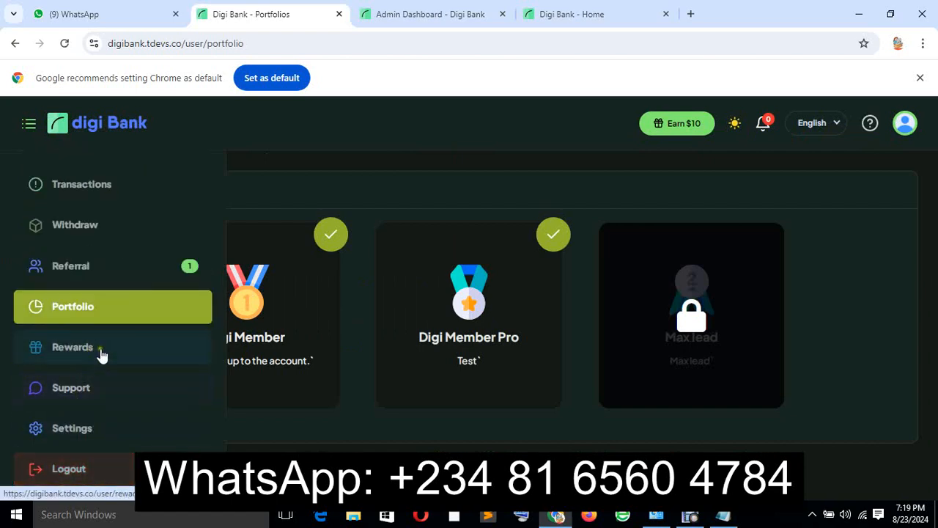
pyautogui.scroll(3)
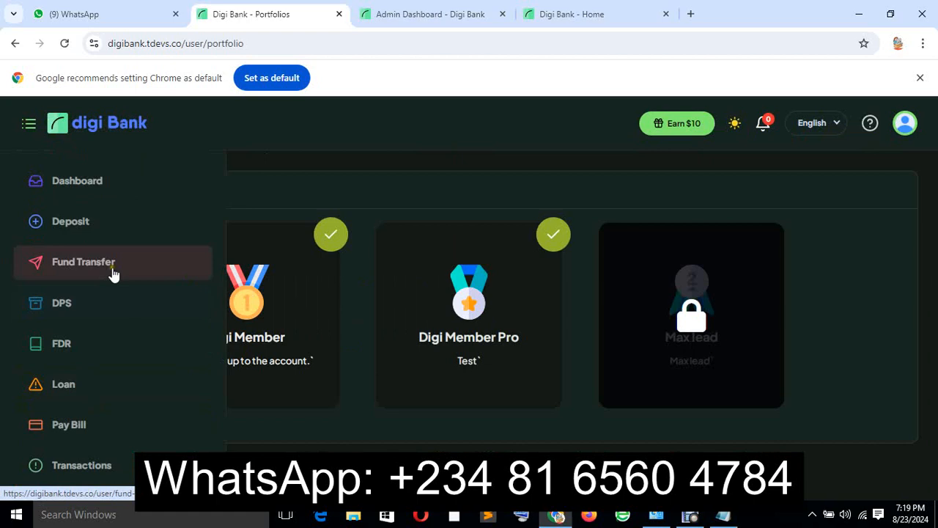
pyautogui.moveTo(31, 119)
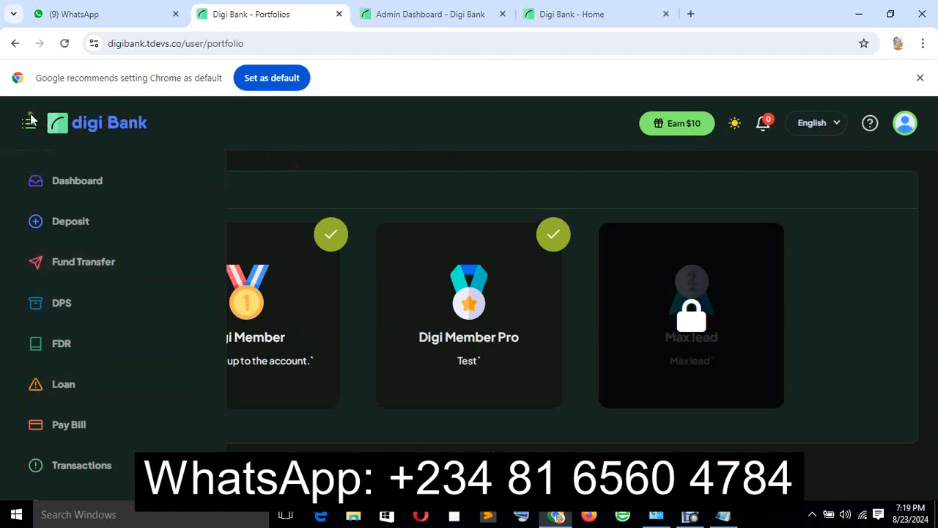
pyautogui.click(29, 123)
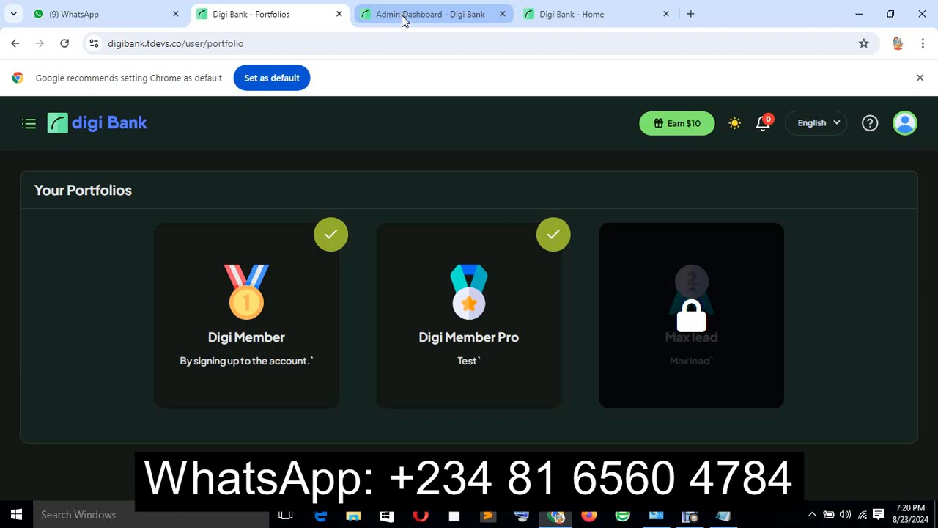
pyautogui.click(433, 15)
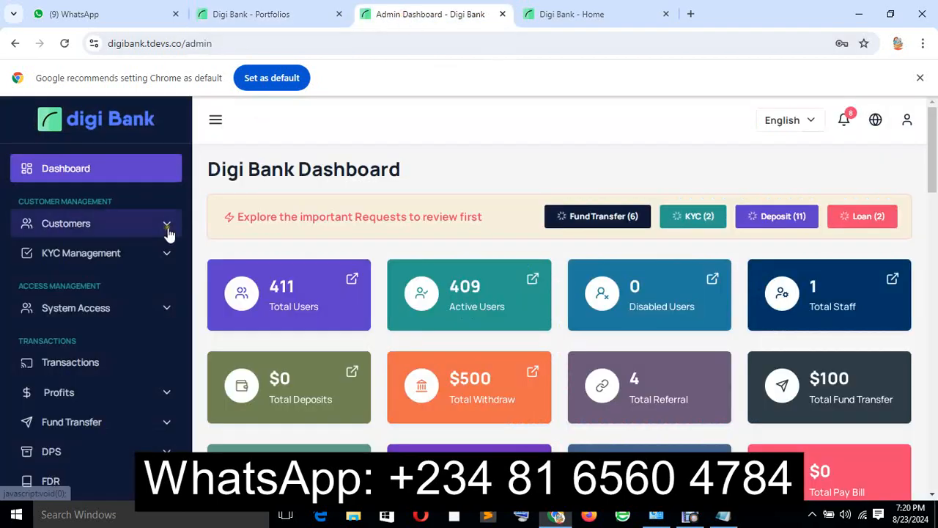
pyautogui.click(66, 223)
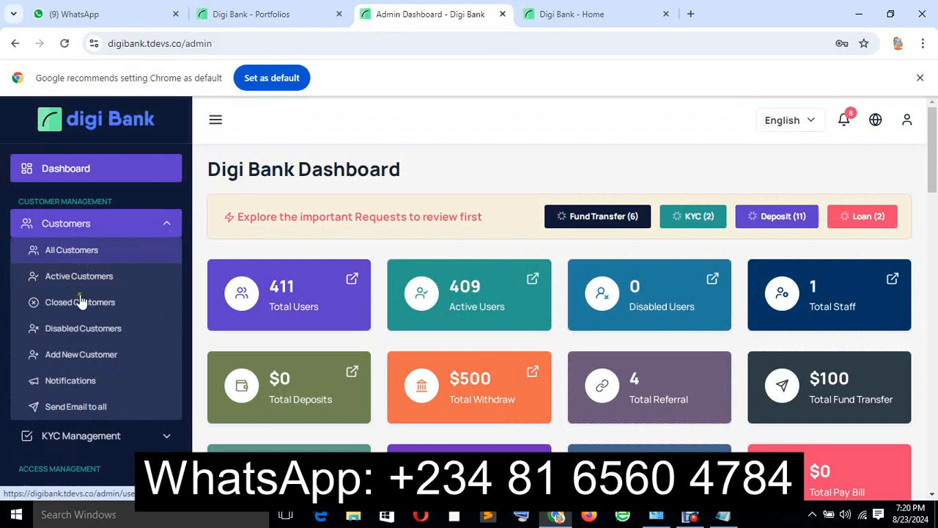
pyautogui.moveTo(91, 308)
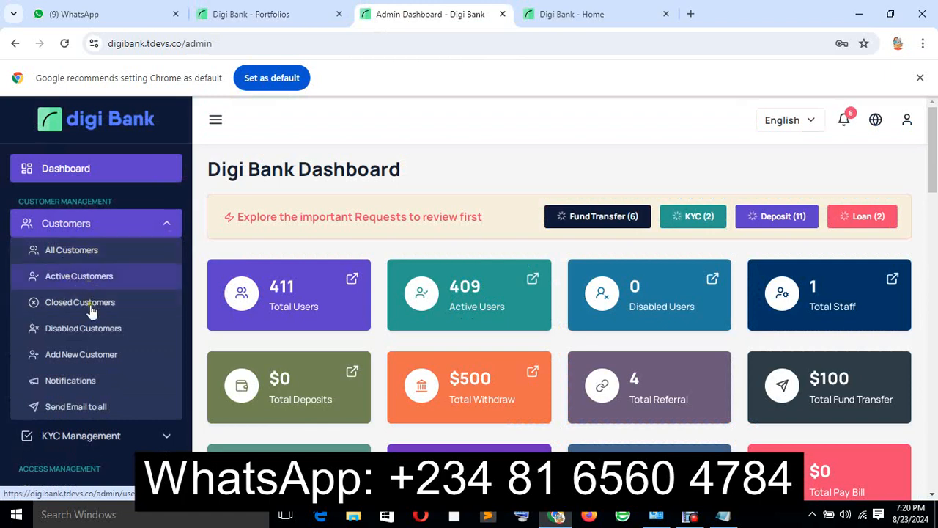
pyautogui.moveTo(100, 369)
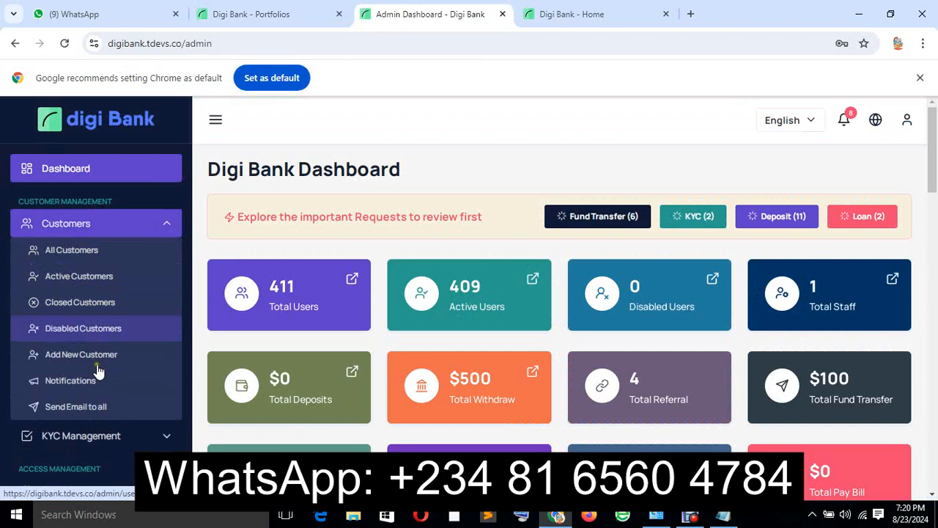
pyautogui.moveTo(91, 416)
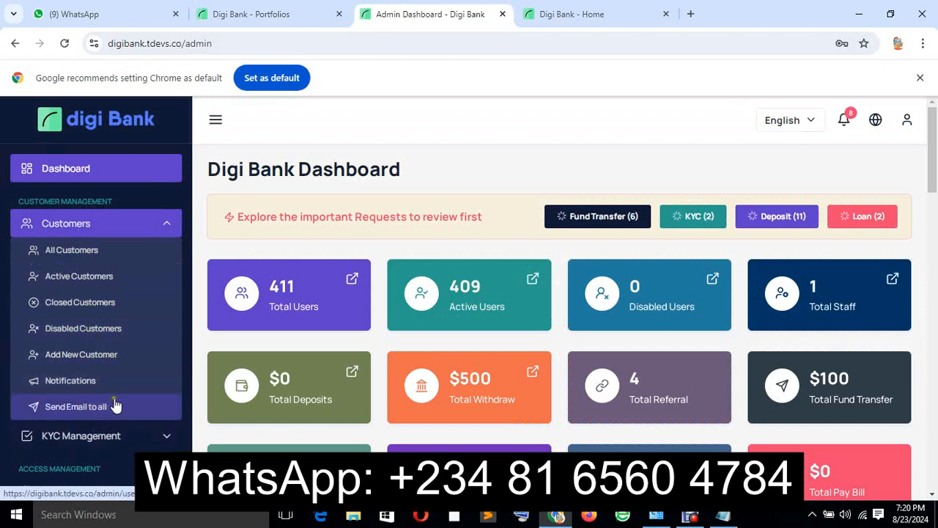
pyautogui.scroll(-3)
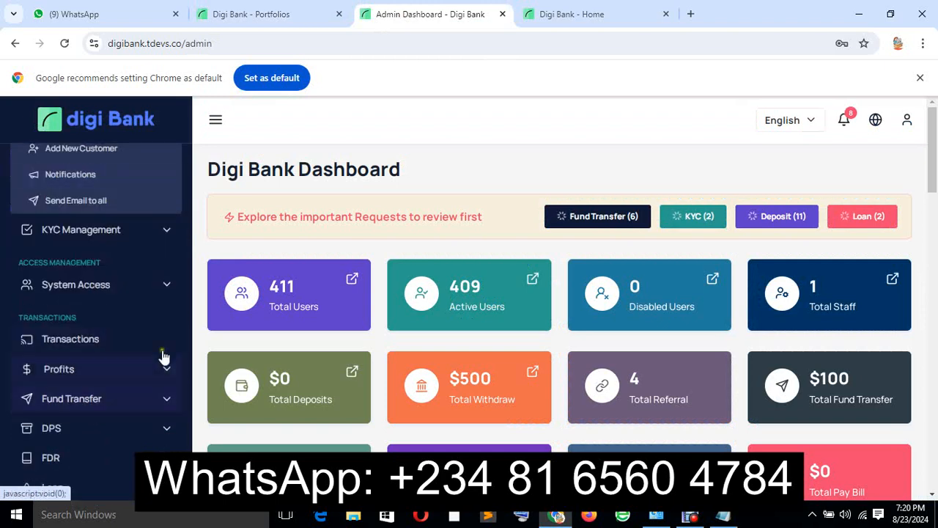
pyautogui.click(81, 220)
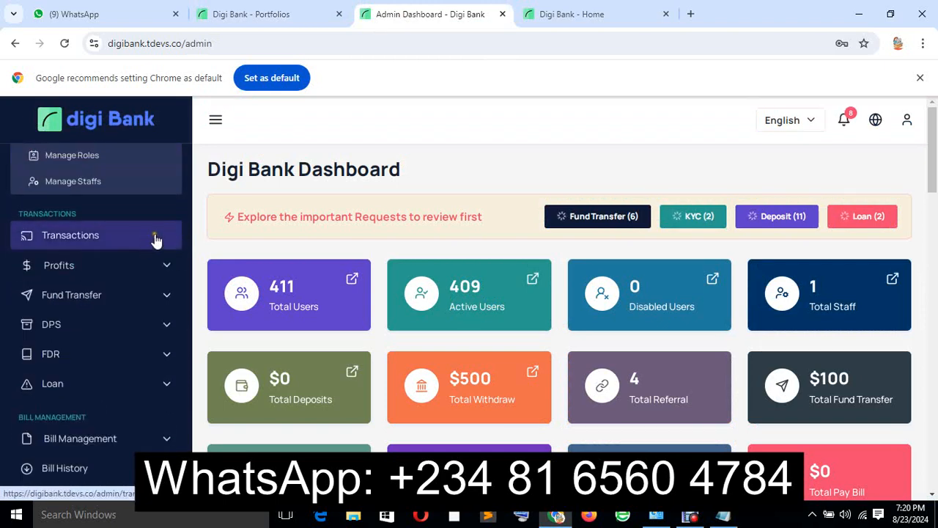
pyautogui.scroll(3)
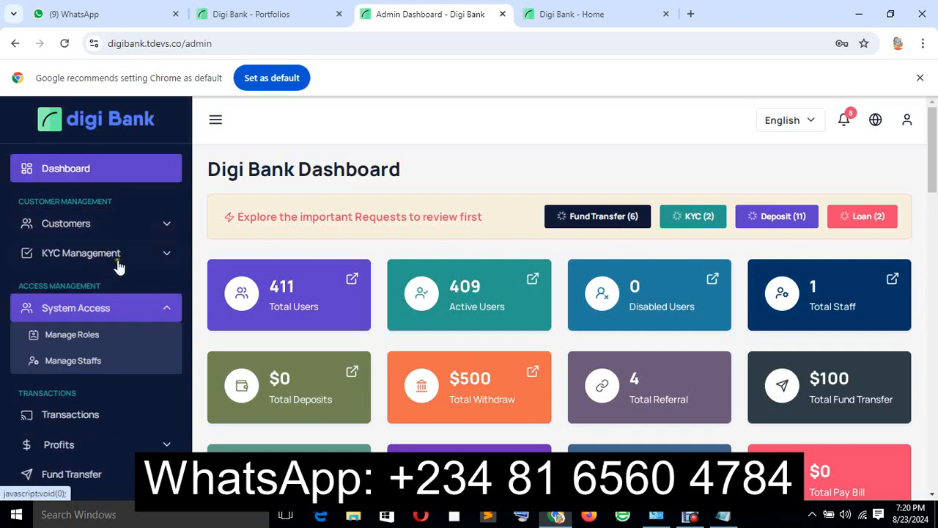
pyautogui.click(81, 252)
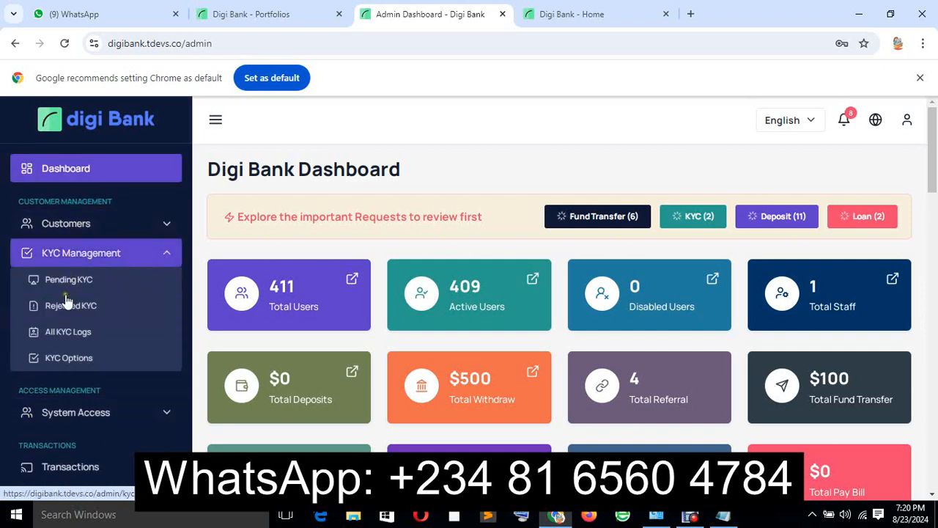
pyautogui.moveTo(69, 358)
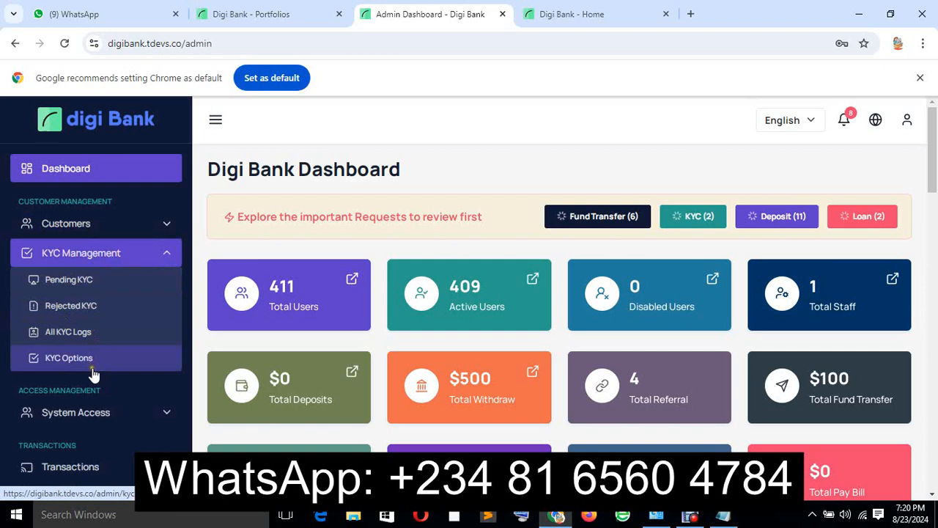
pyautogui.moveTo(99, 365)
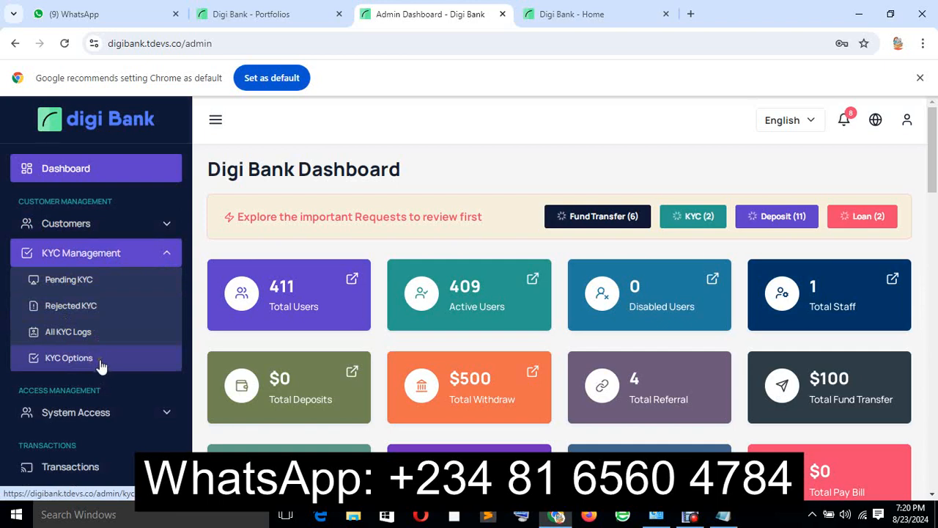
pyautogui.scroll(-3)
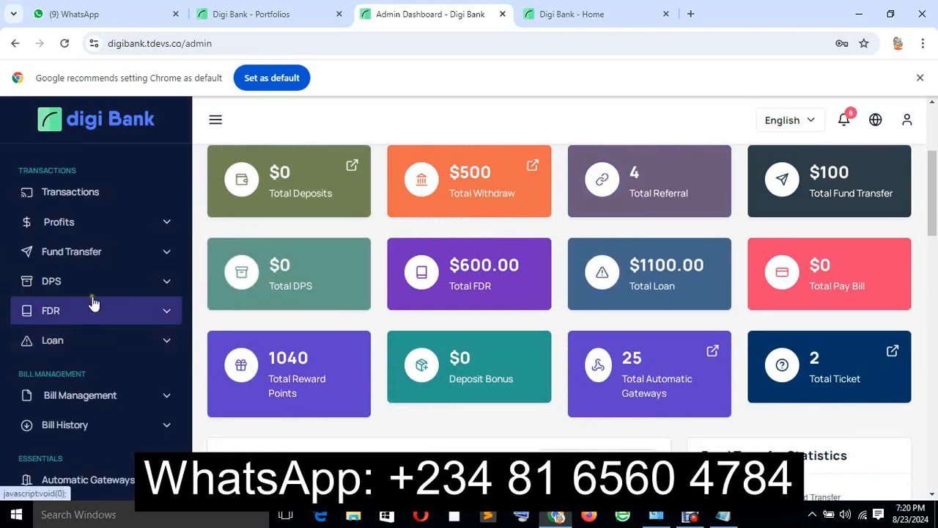
pyautogui.moveTo(109, 261)
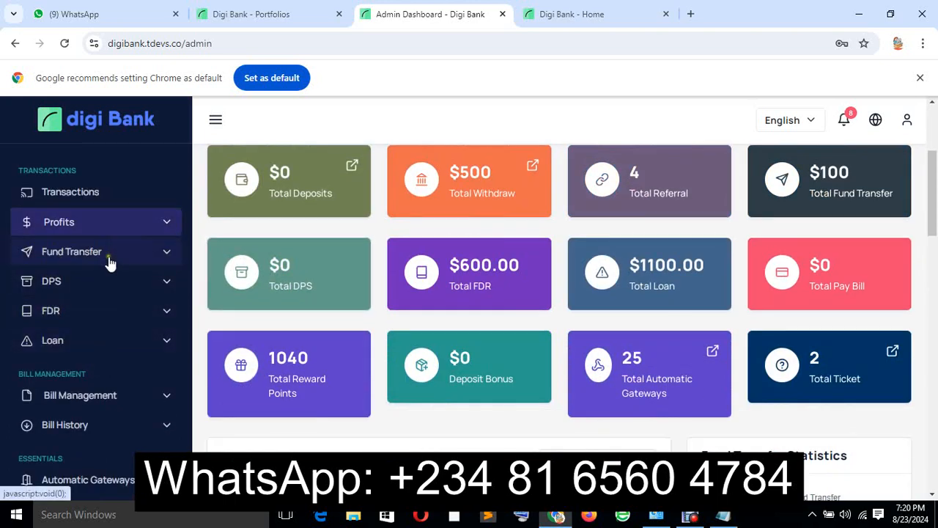
pyautogui.click(59, 221)
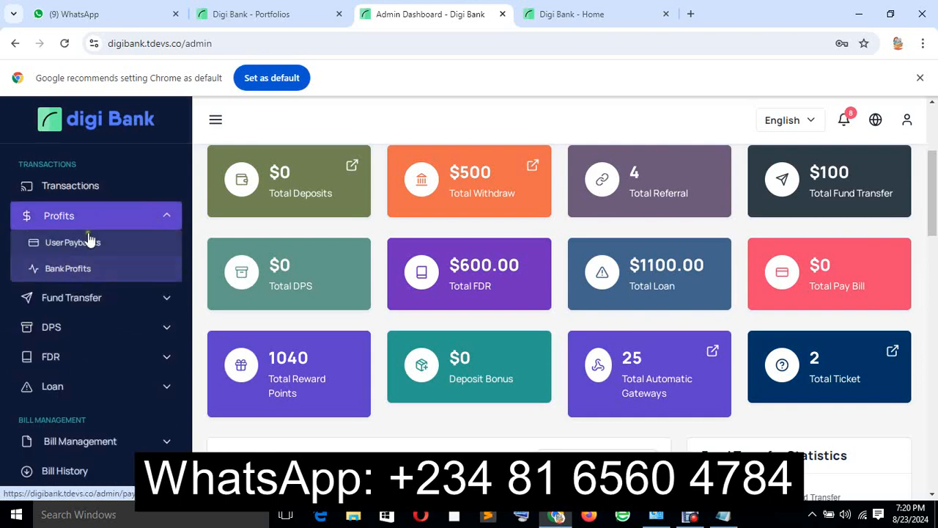
pyautogui.click(264, 15)
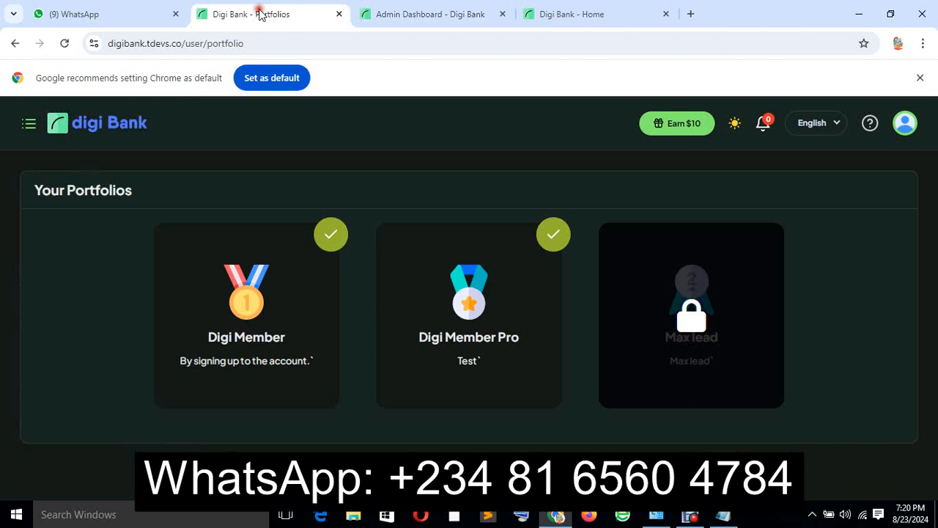
pyautogui.moveTo(94, 161)
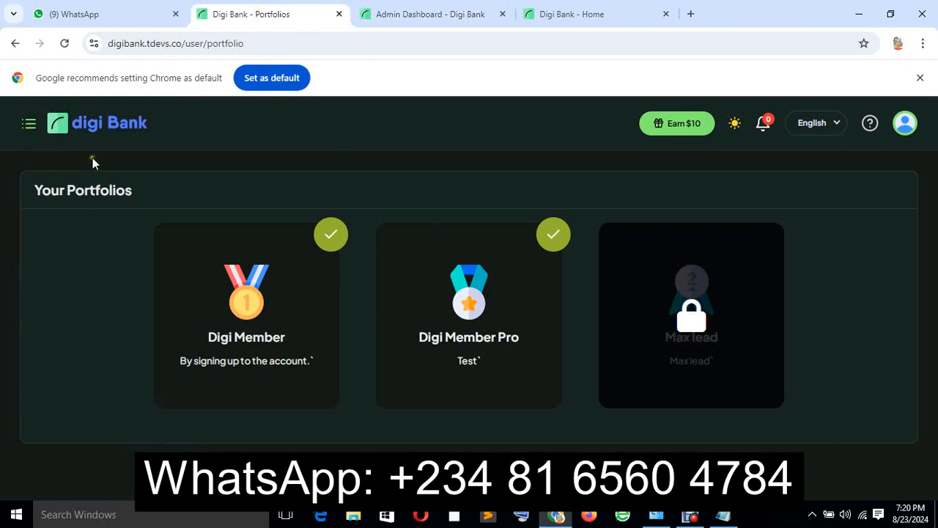
pyautogui.moveTo(29, 123)
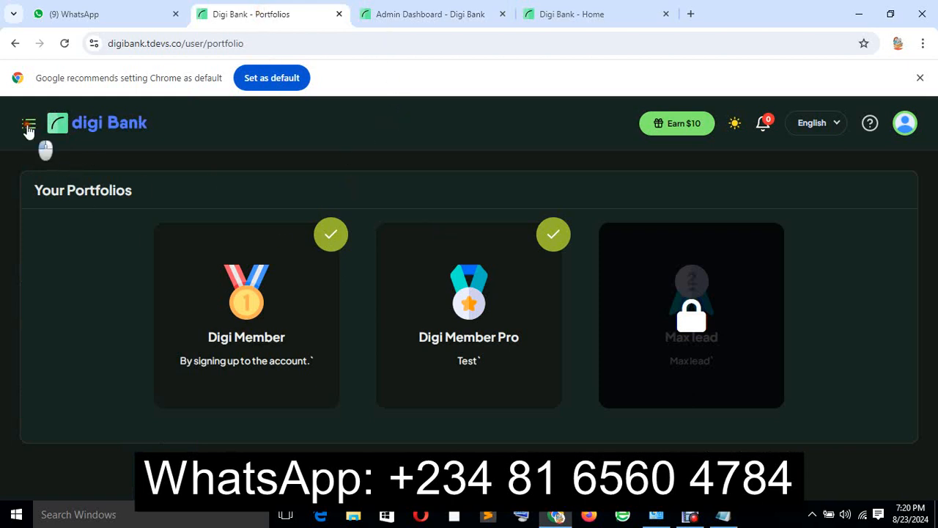
# Step: Expand the customer sidebar on Portfolios, then switch to the Admin Dashboard browser tab
pyautogui.click(29, 123)
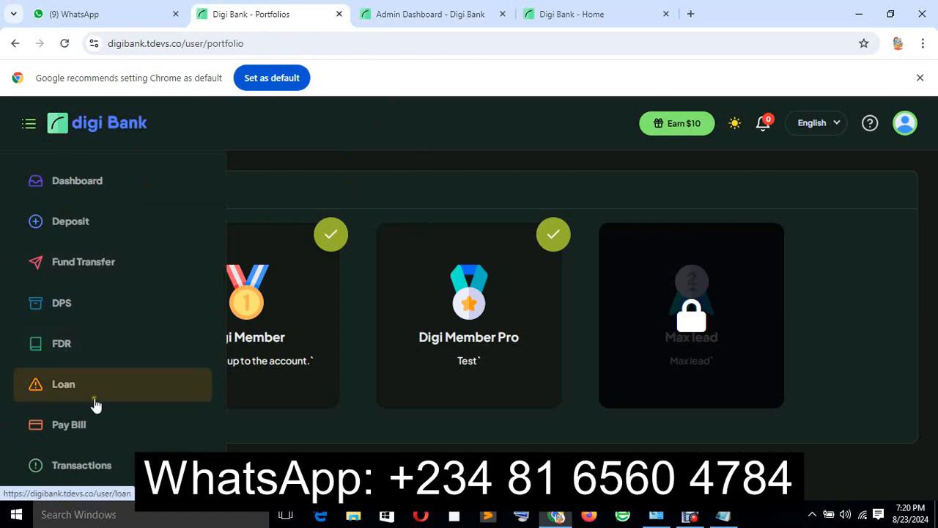
pyautogui.moveTo(562, 282)
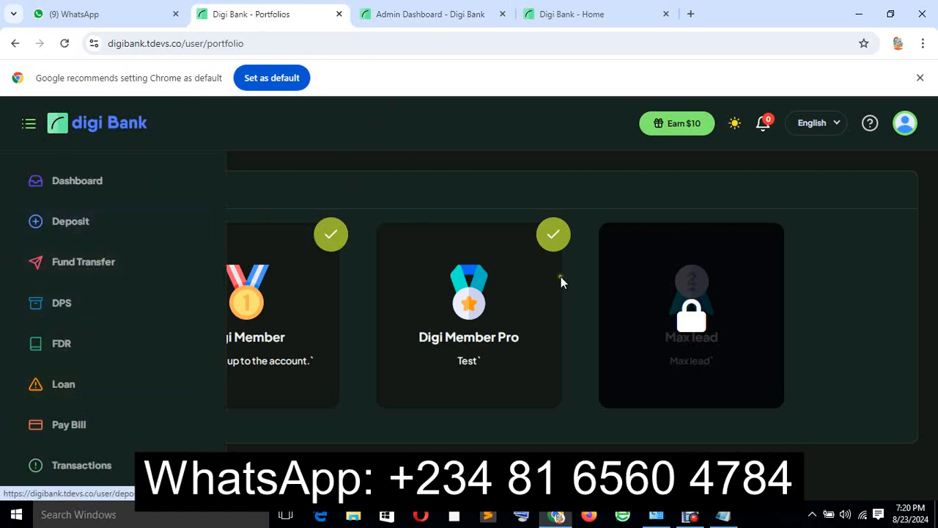
pyautogui.click(428, 14)
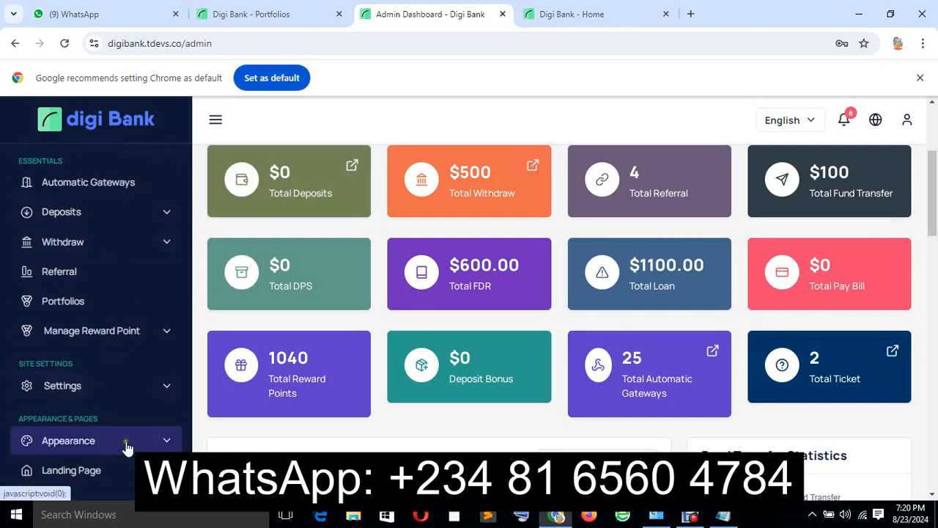
# Step: Browse the admin sidebar's landing page and site navigation sections and the dashboard statistic cards
pyautogui.scroll(-3)
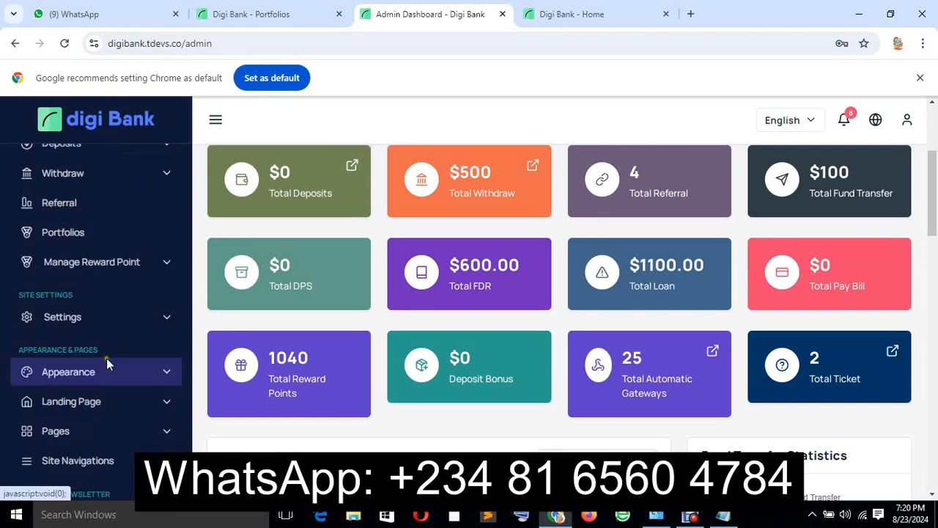
pyautogui.moveTo(110, 431)
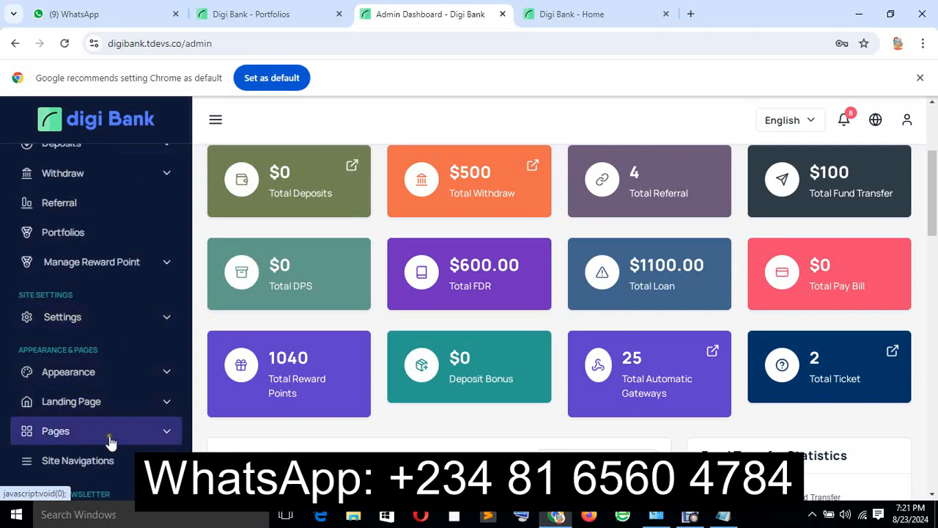
pyautogui.scroll(-3)
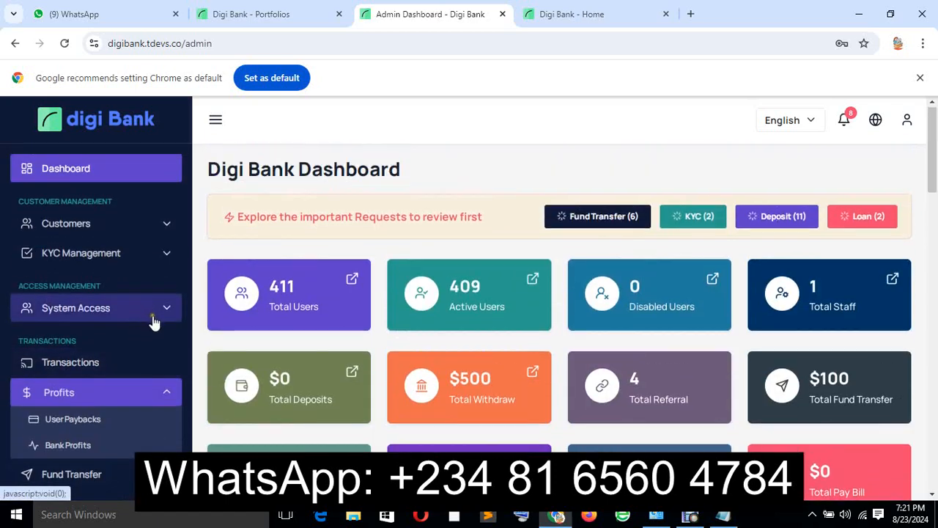
pyautogui.click(95, 308)
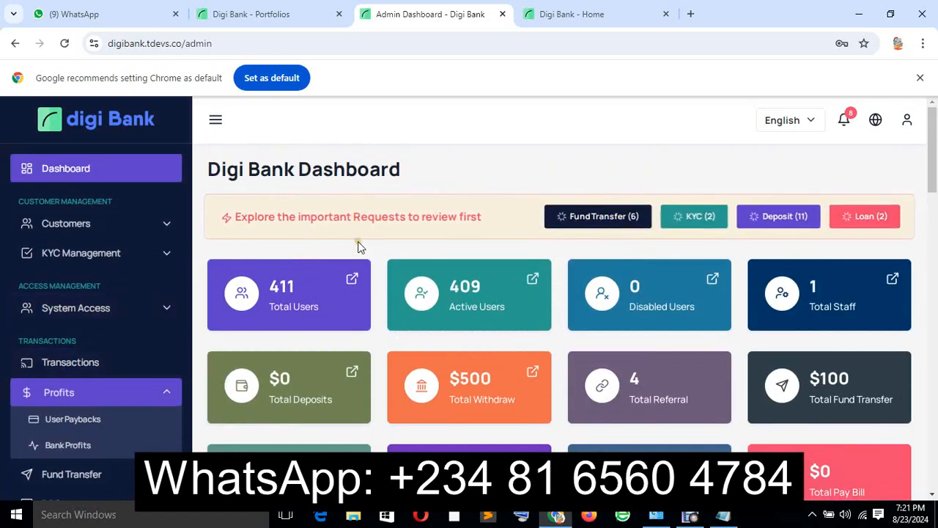
pyautogui.scroll(-3)
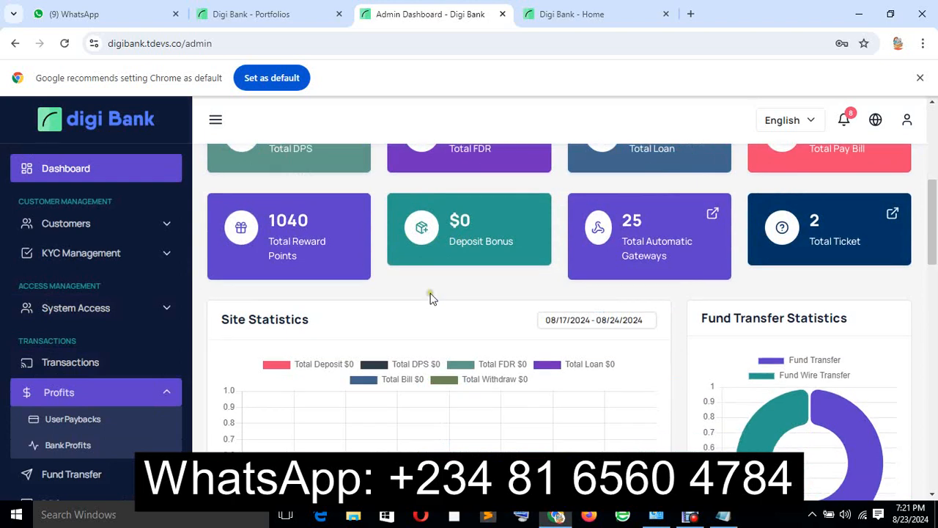
pyautogui.scroll(3)
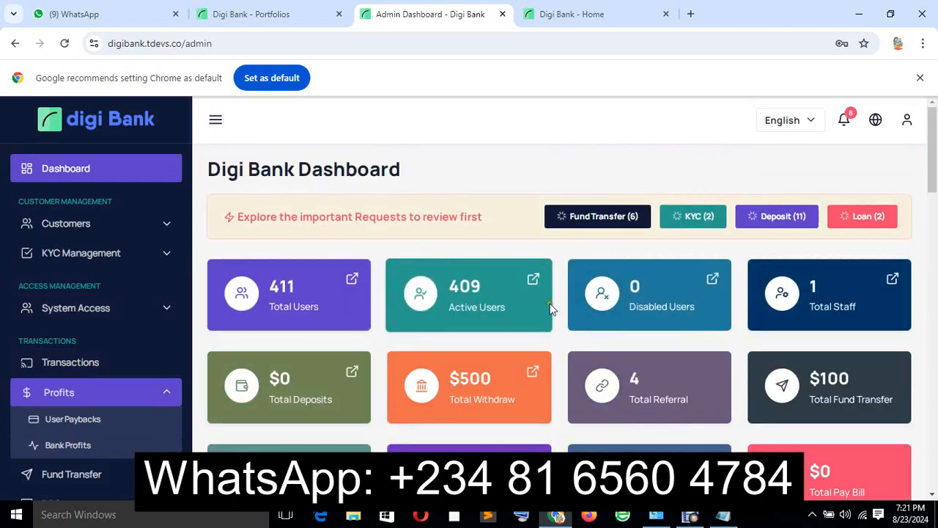
pyautogui.moveTo(472, 343)
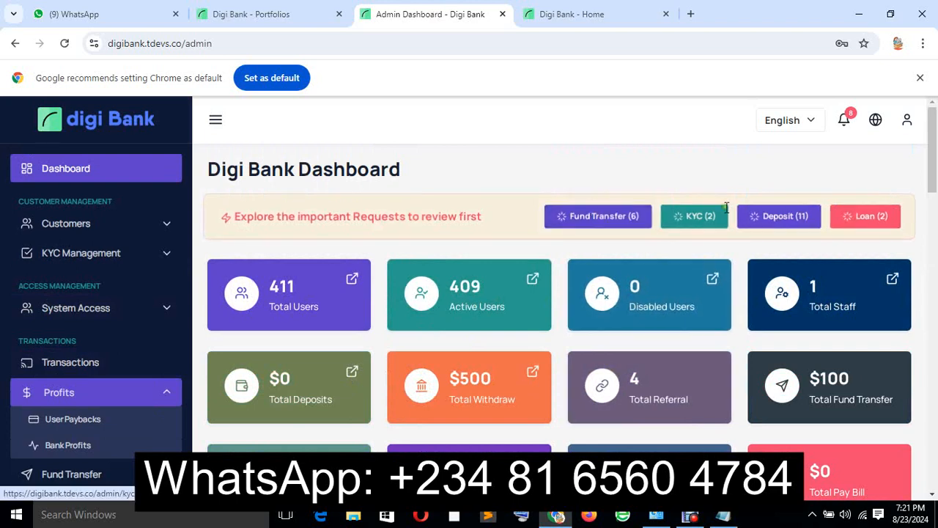
pyautogui.moveTo(786, 234)
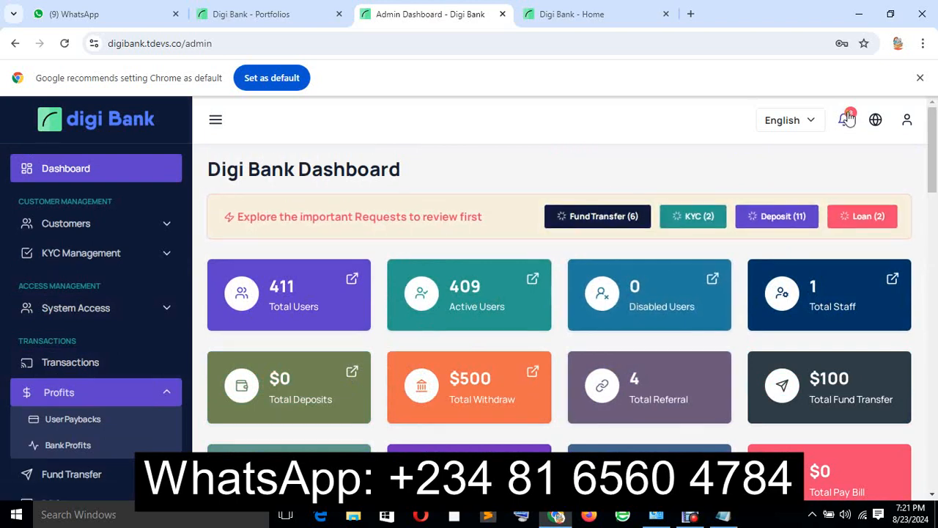
pyautogui.click(848, 121)
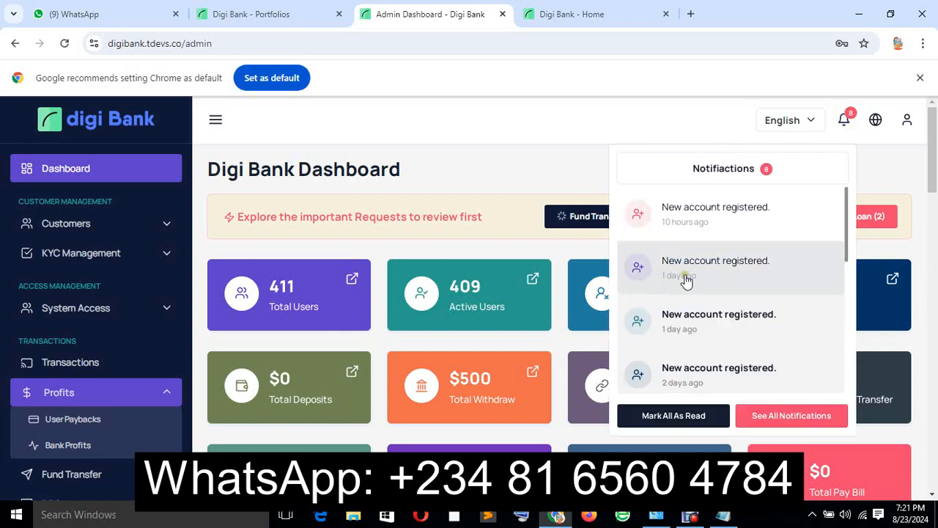
pyautogui.moveTo(704, 387)
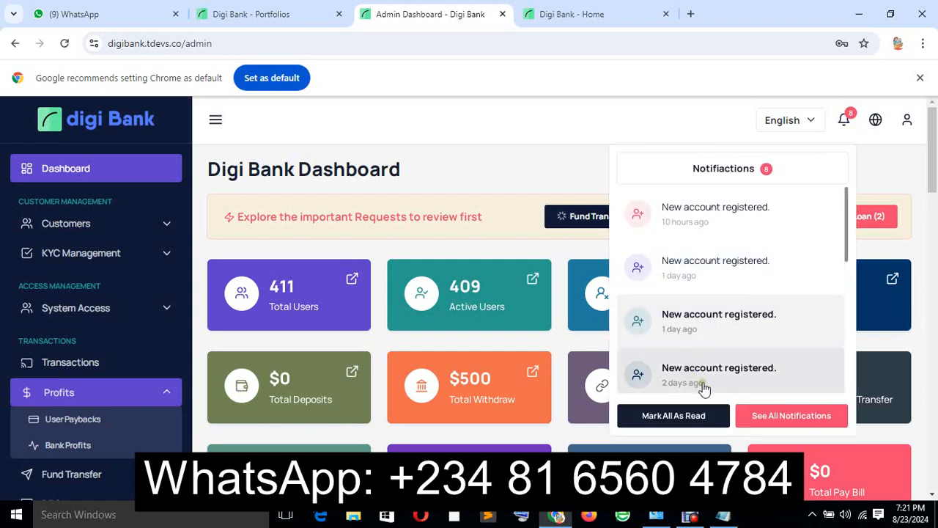
pyautogui.click(616, 179)
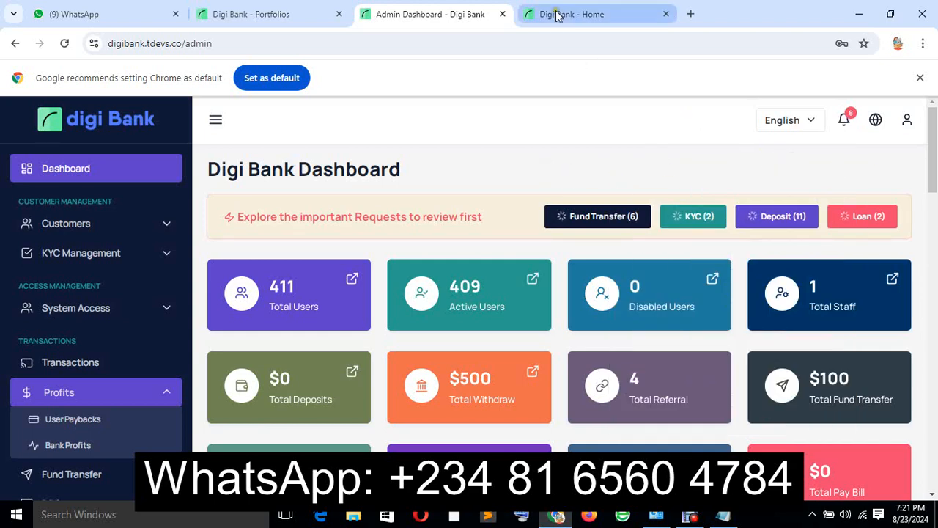
pyautogui.moveTo(534, 23)
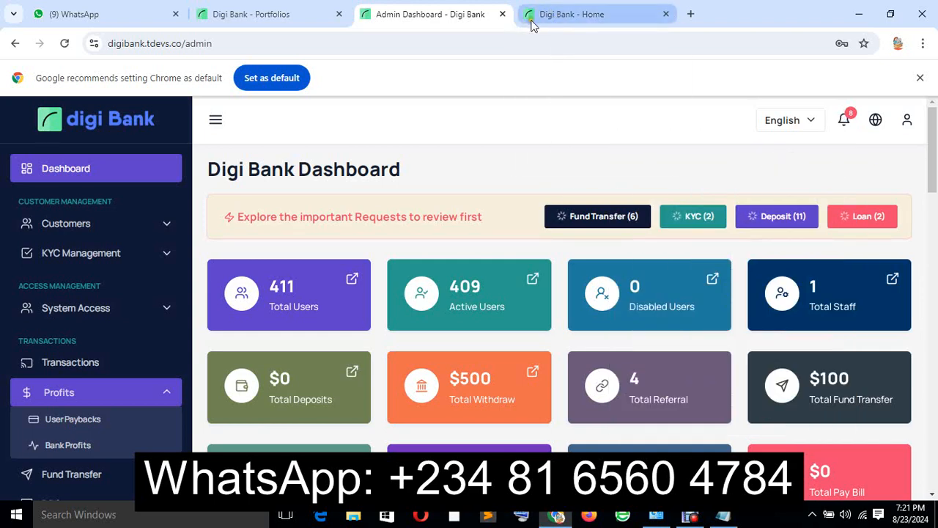
pyautogui.moveTo(579, 20)
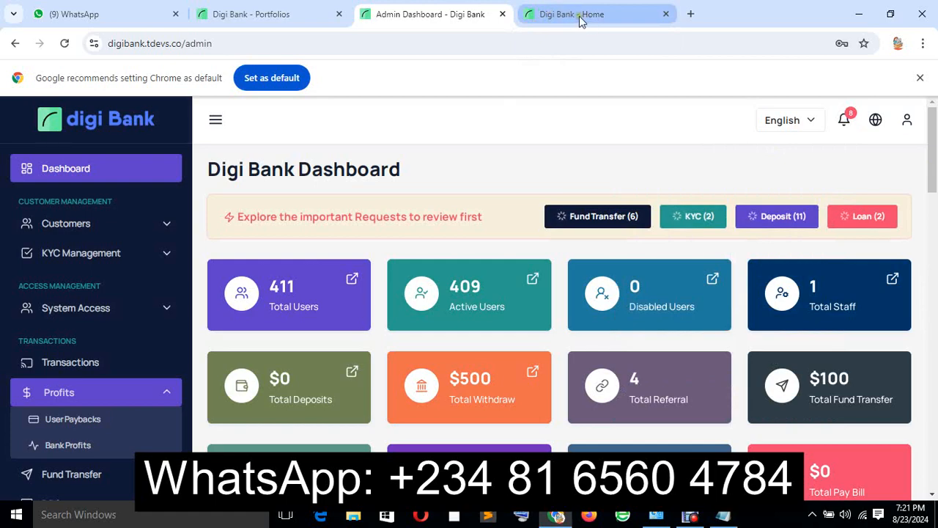
# Step: Browse the public Digi Bank home page's features and plans sections
pyautogui.click(596, 14)
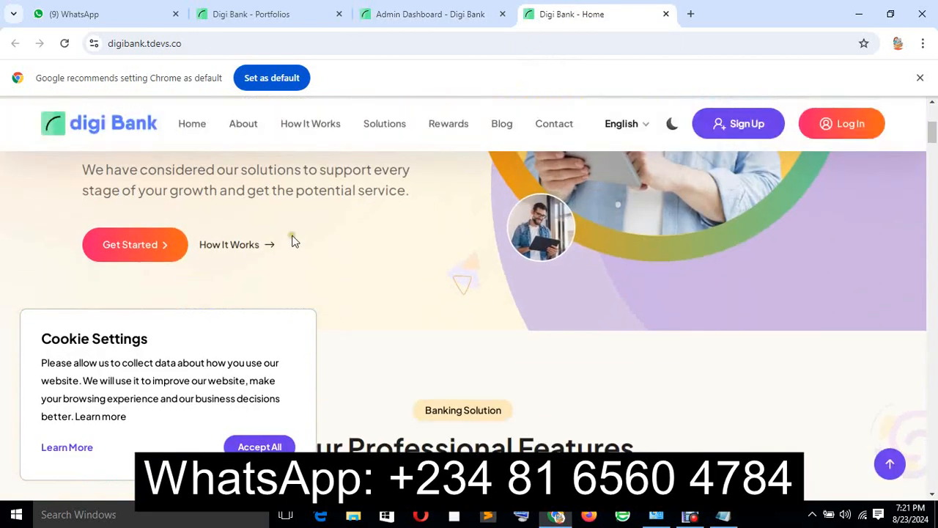
pyautogui.scroll(-3)
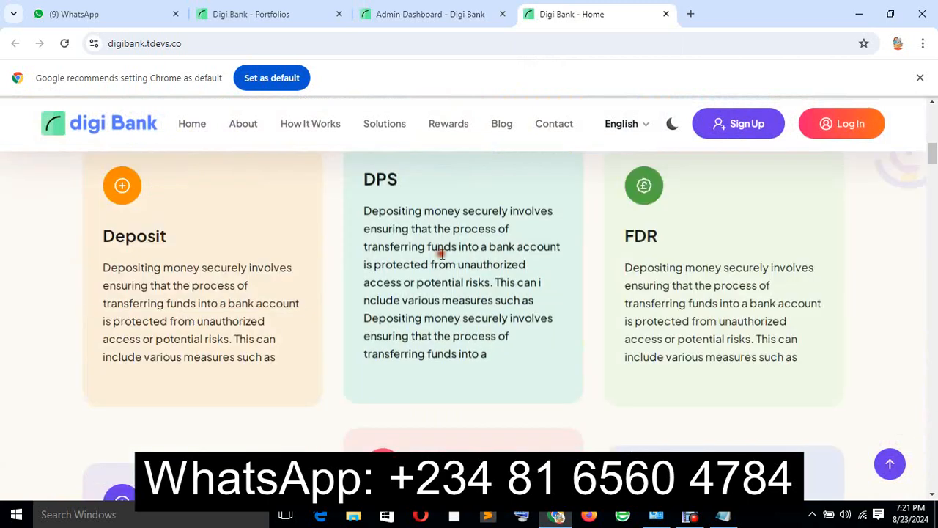
pyautogui.scroll(-3)
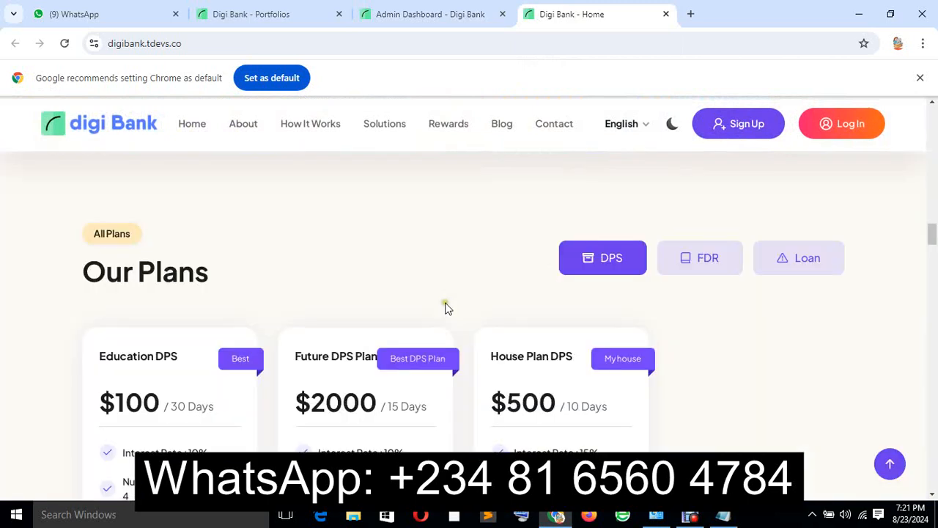
pyautogui.scroll(-3)
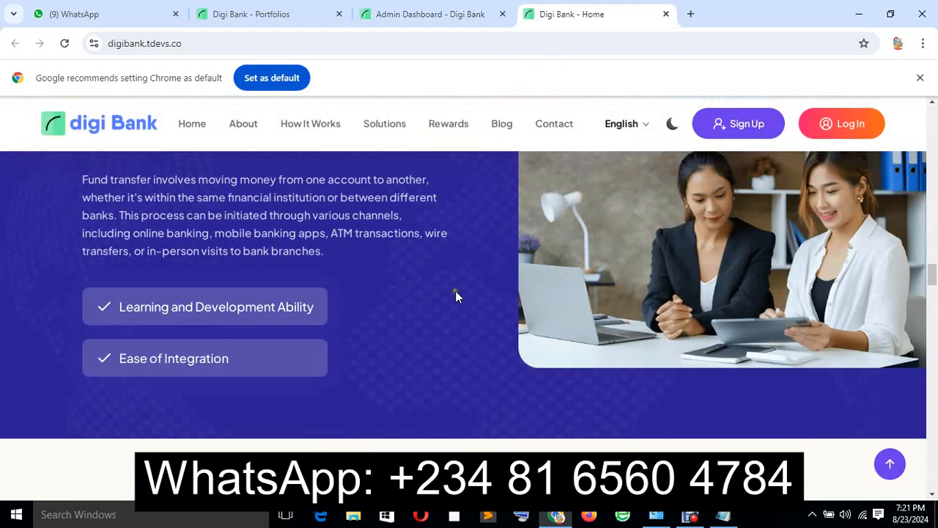
pyautogui.scroll(-3)
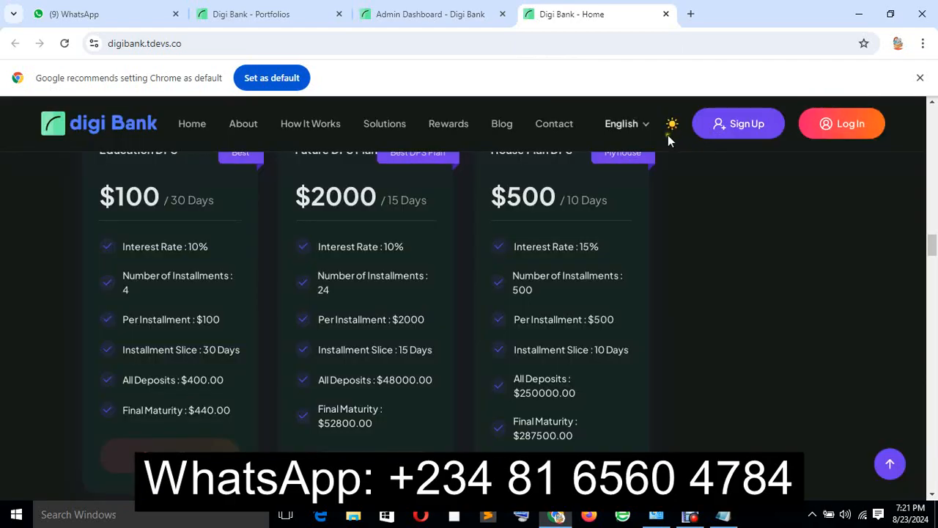
pyautogui.scroll(3)
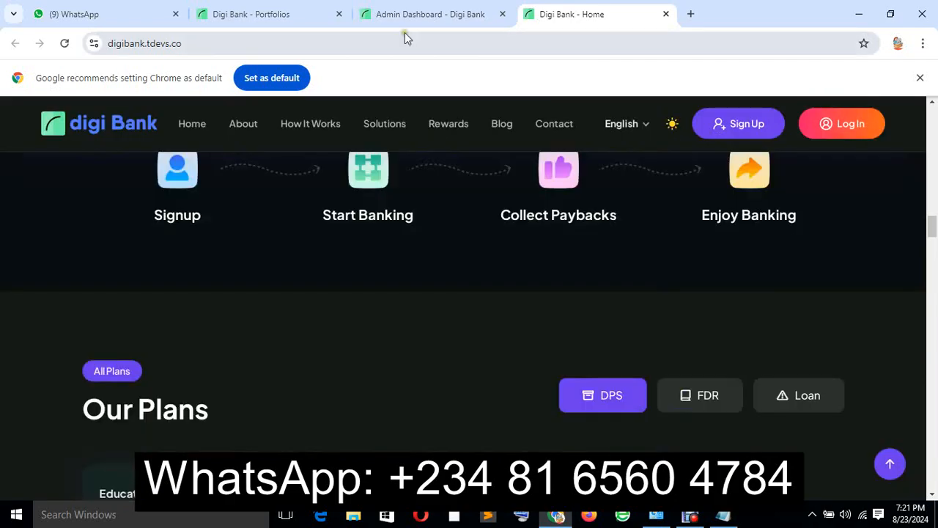
# Step: Return through the Portfolios tab back to the Admin Dashboard tab
pyautogui.click(251, 15)
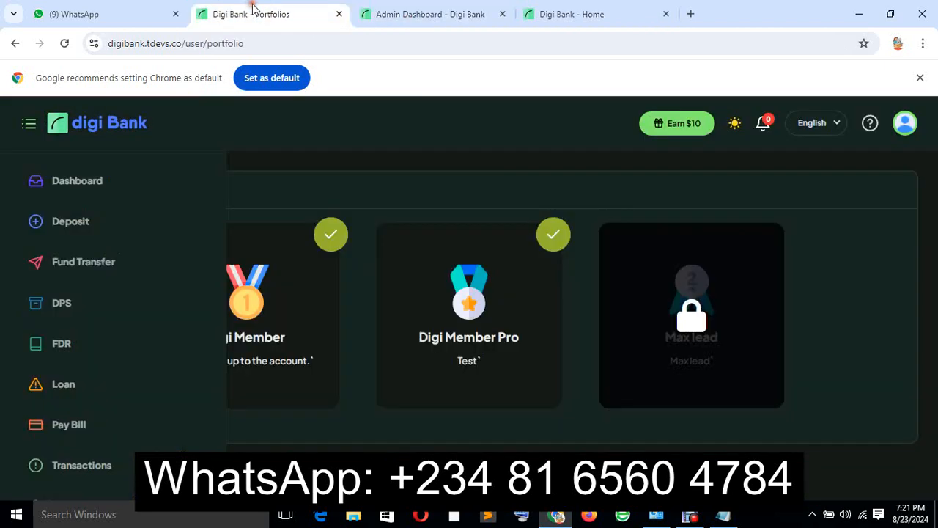
pyautogui.click(428, 14)
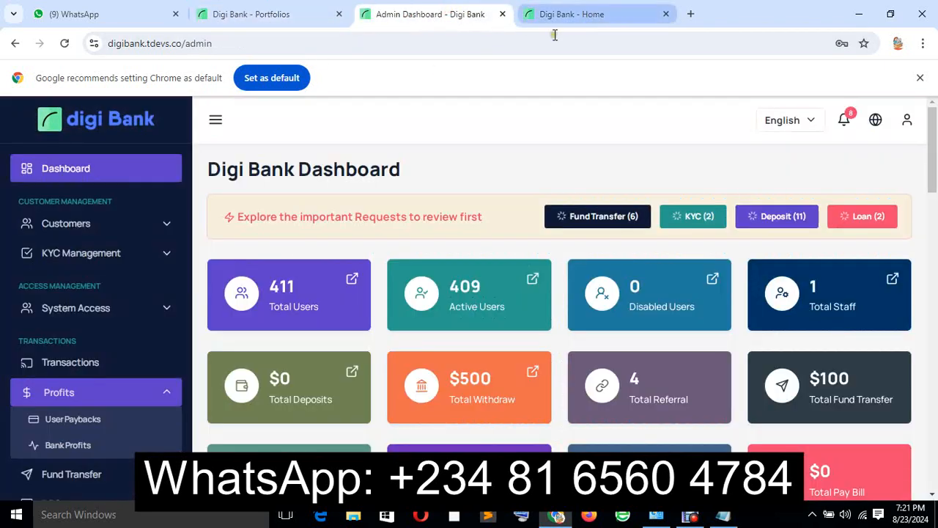